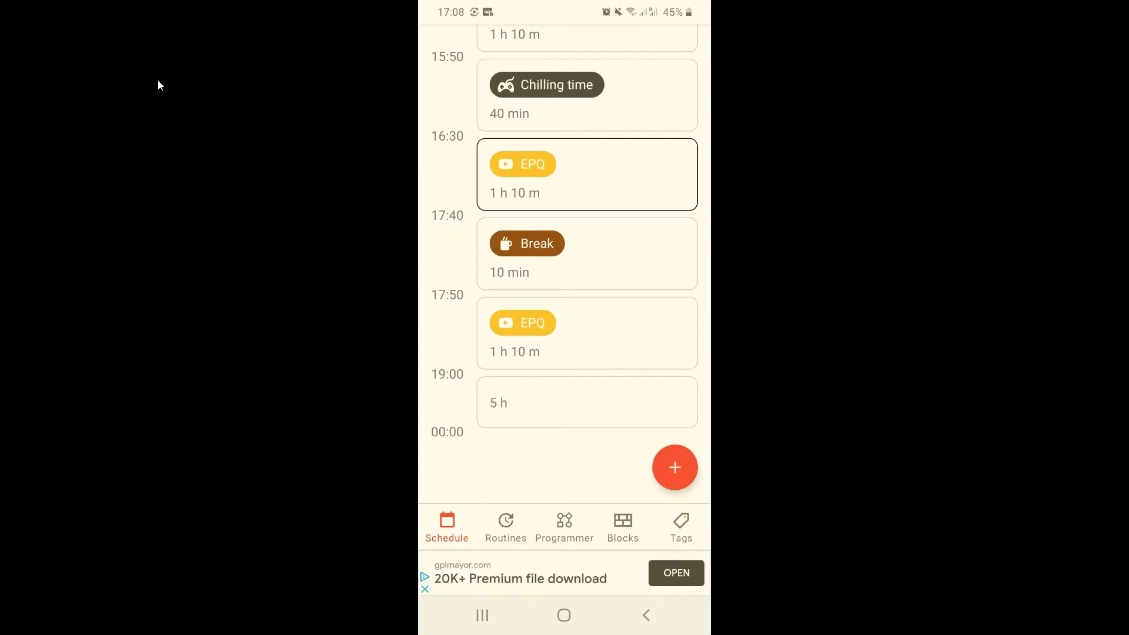
Open the Routines tab showing Pomodoro try and School, both switched off.
{"action": "left_click", "coordinate": [504, 526]}
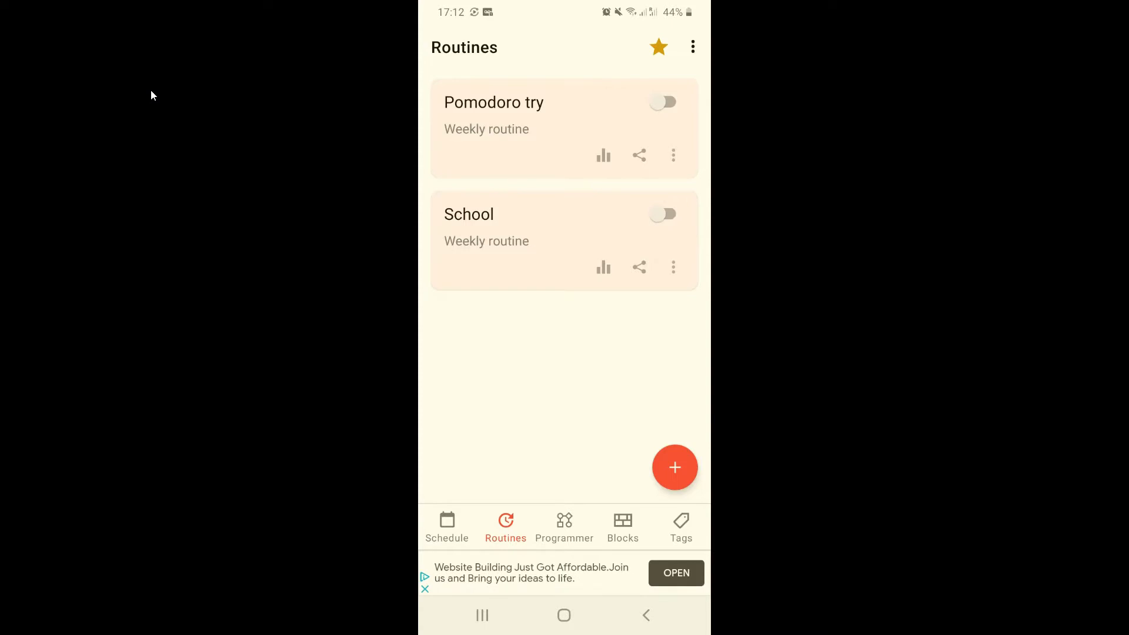
Create the weekly 'Eating schedule' routine after trying Daily and a 9-day Atypical length.
{"action": "left_click", "coordinate": [674, 467]}
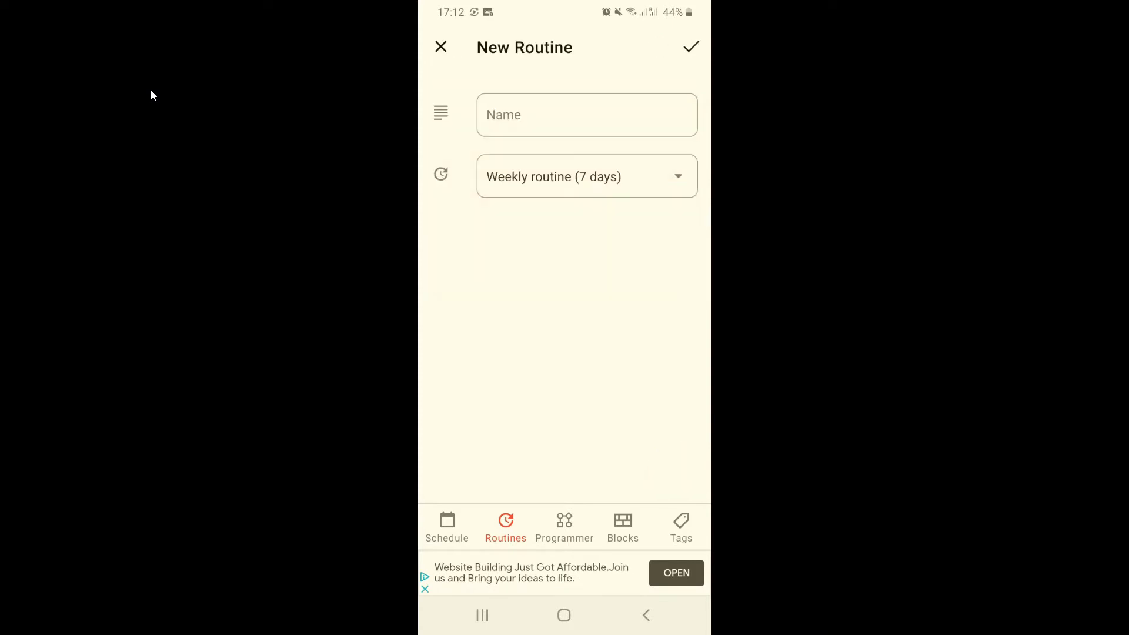
{"action": "type", "text": "Eating schedul"}
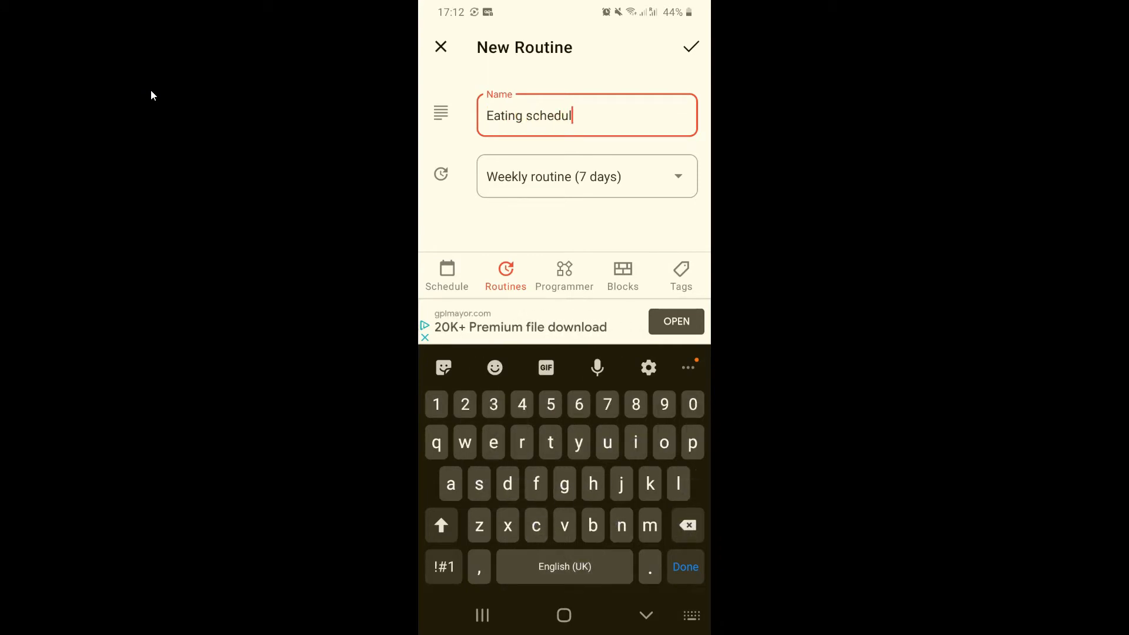
{"action": "left_click", "coordinate": [586, 176]}
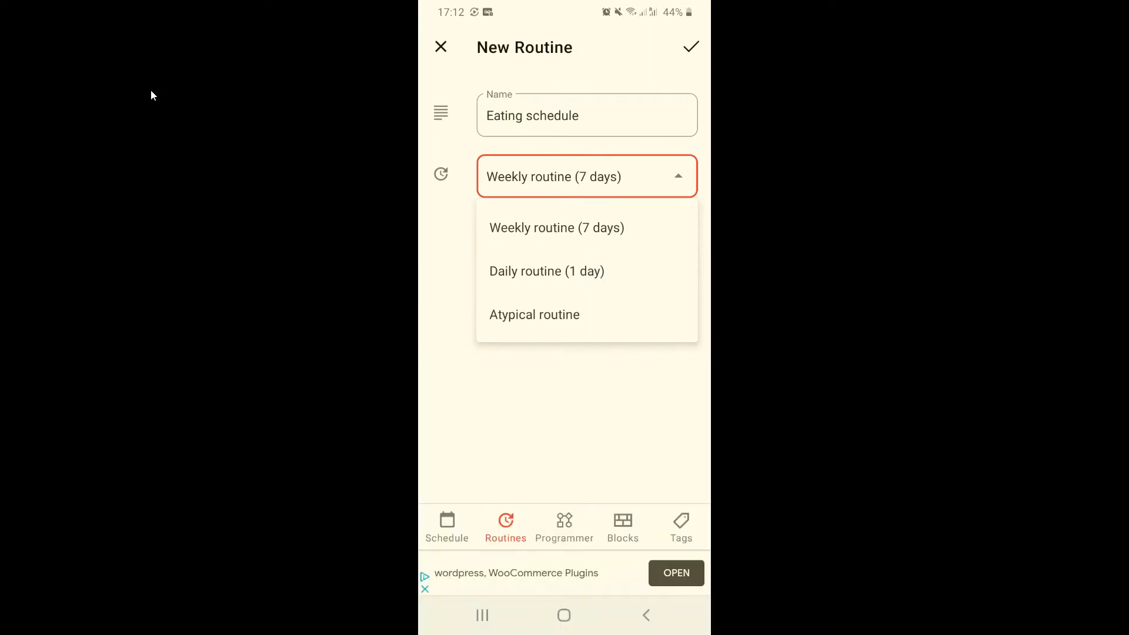
{"action": "left_click", "coordinate": [546, 271]}
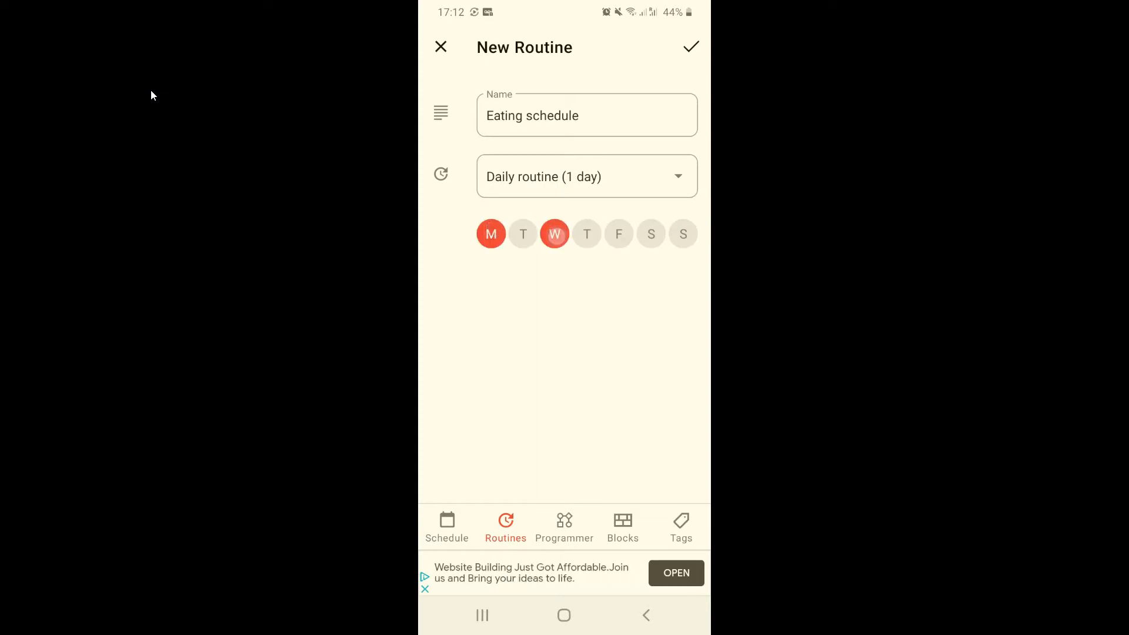
{"action": "left_click", "coordinate": [586, 176]}
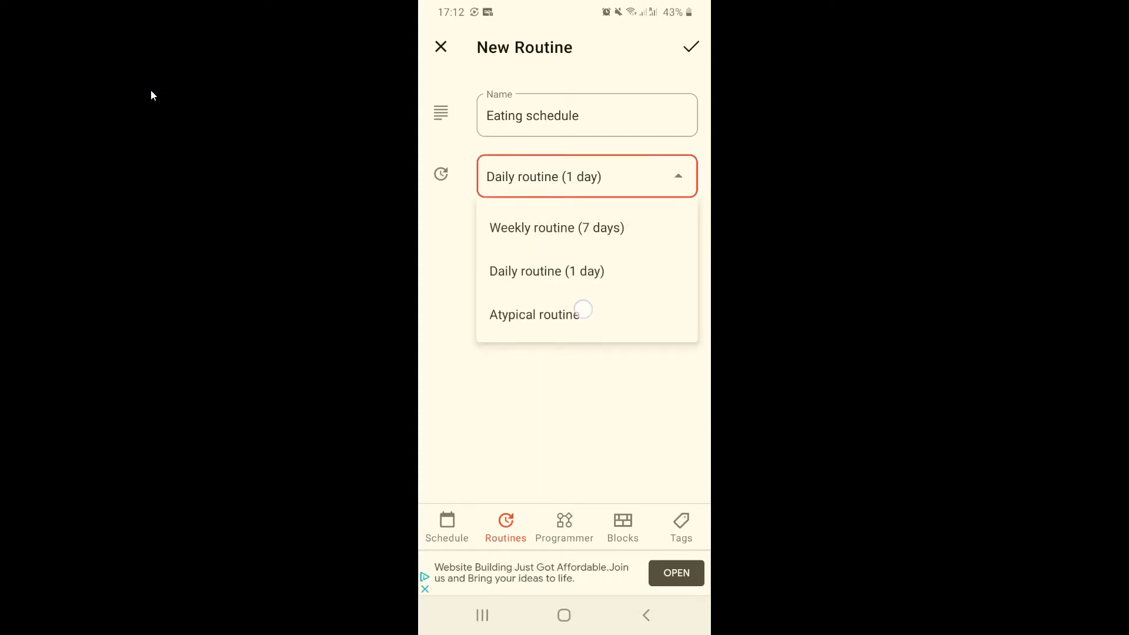
{"action": "left_click", "coordinate": [535, 315]}
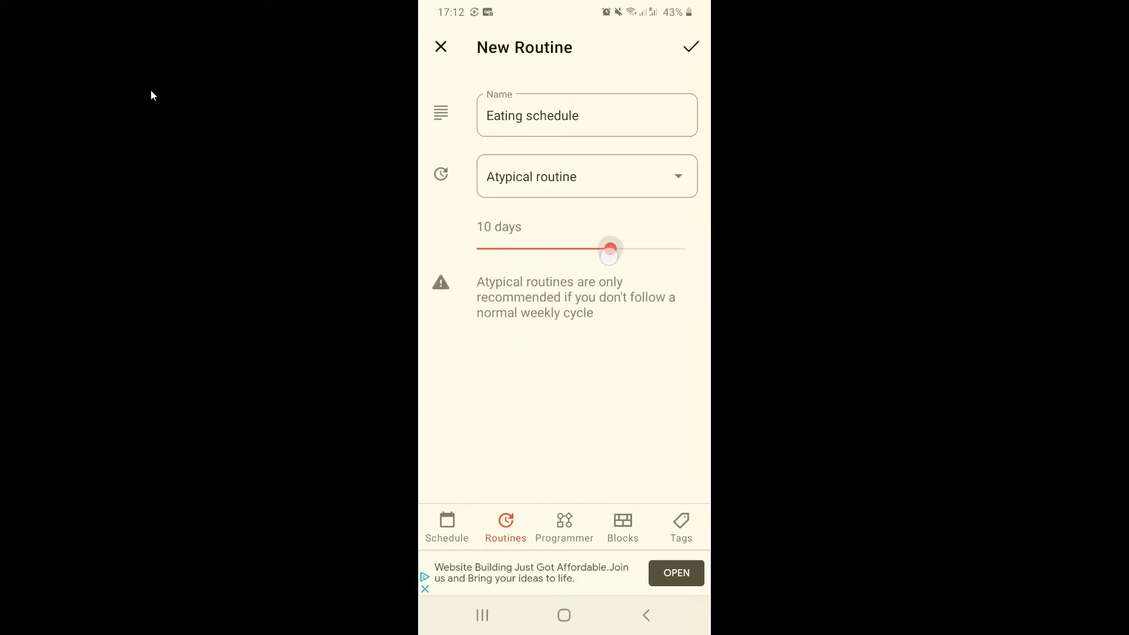
{"action": "left_click_drag", "start_coordinate": [610, 248], "coordinate": [596, 248]}
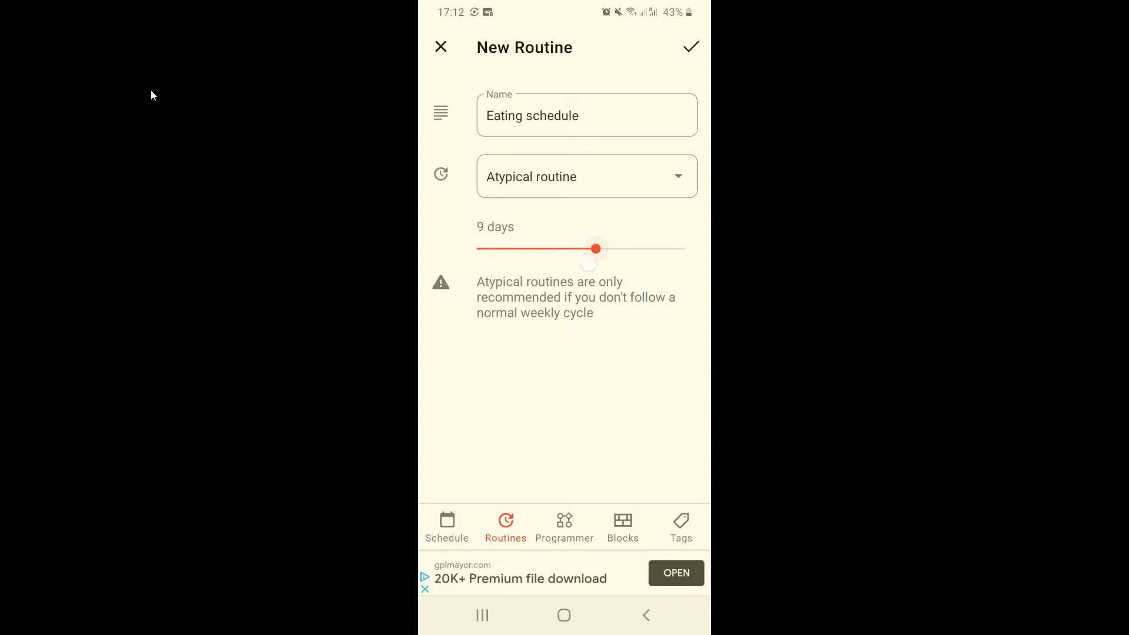
{"action": "left_click", "coordinate": [586, 176]}
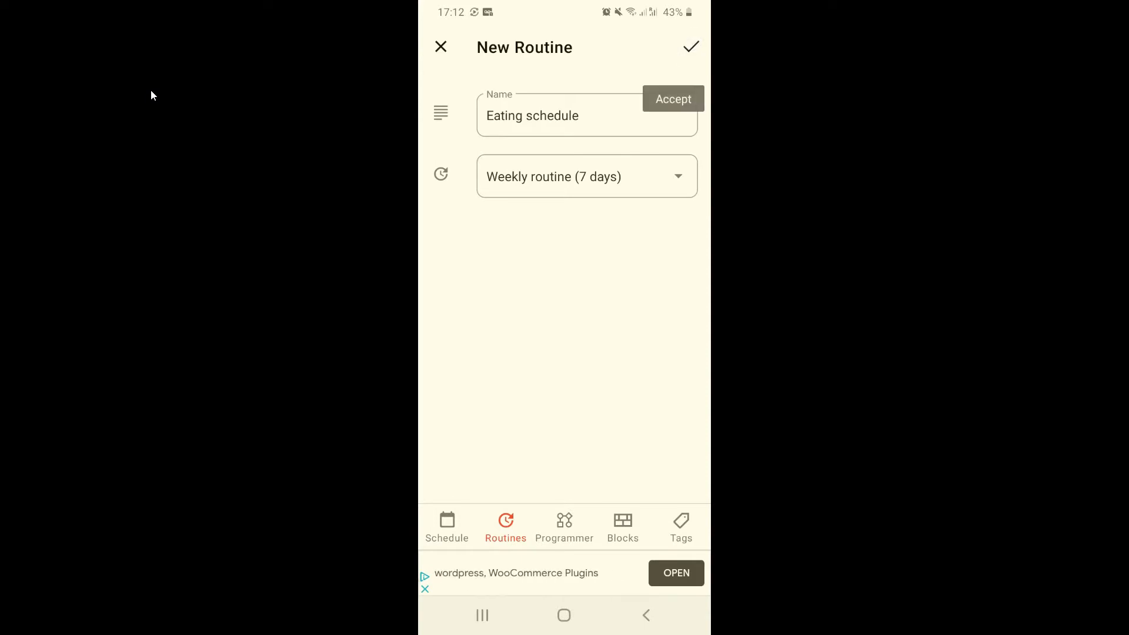
{"action": "left_click", "coordinate": [689, 47]}
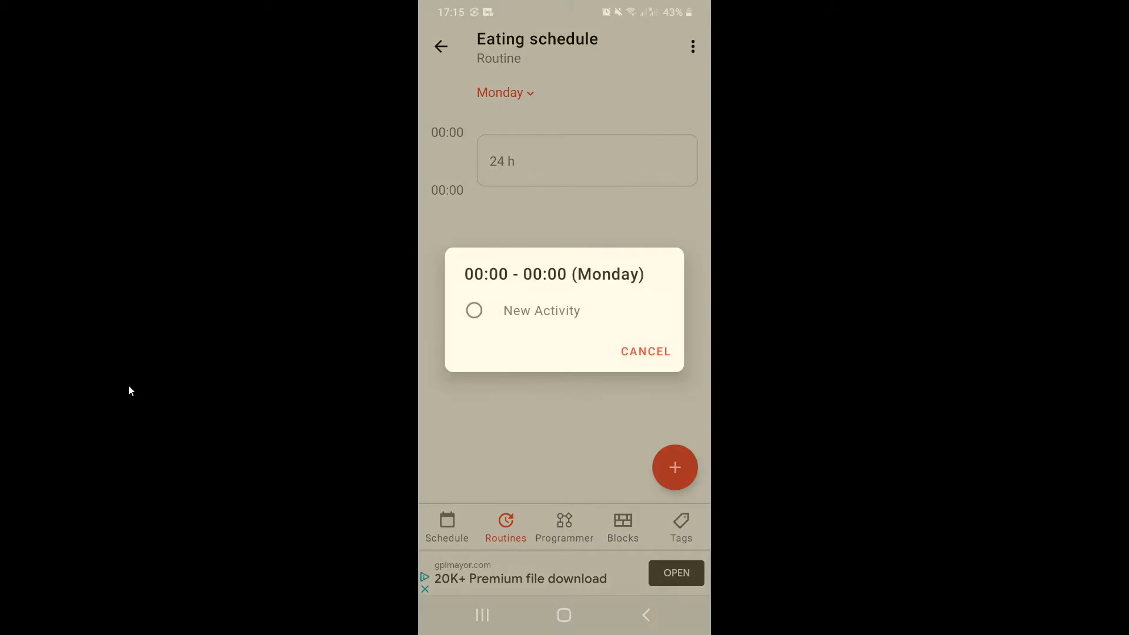
Add a new Monday activity running 07:00 to 08:00 and start its comment.
{"action": "left_click", "coordinate": [540, 311]}
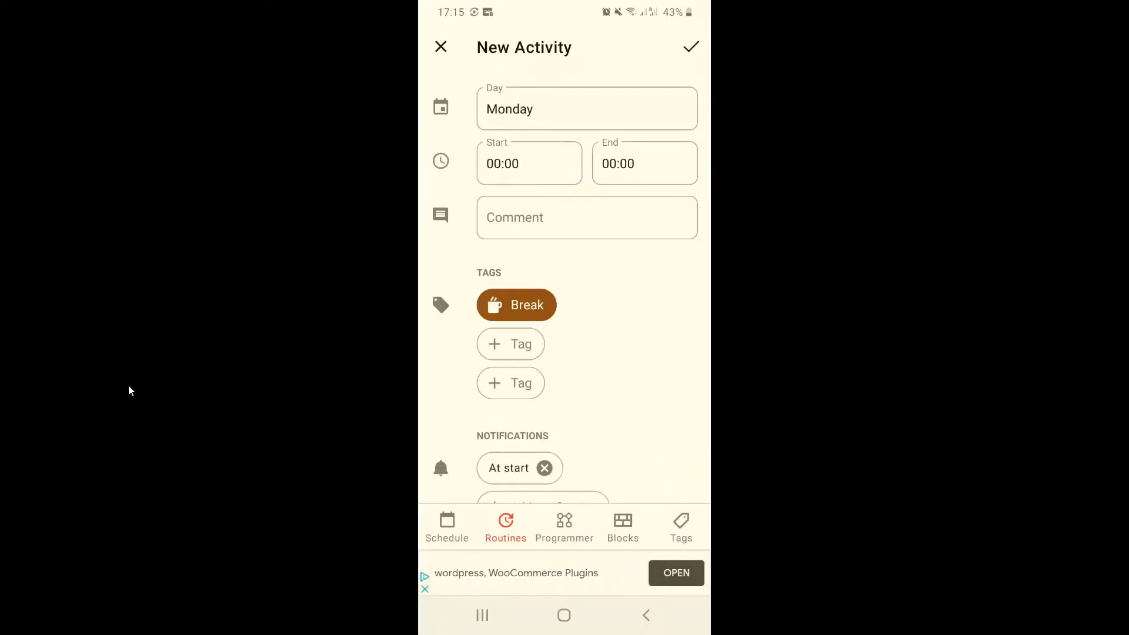
{"action": "left_click", "coordinate": [587, 108]}
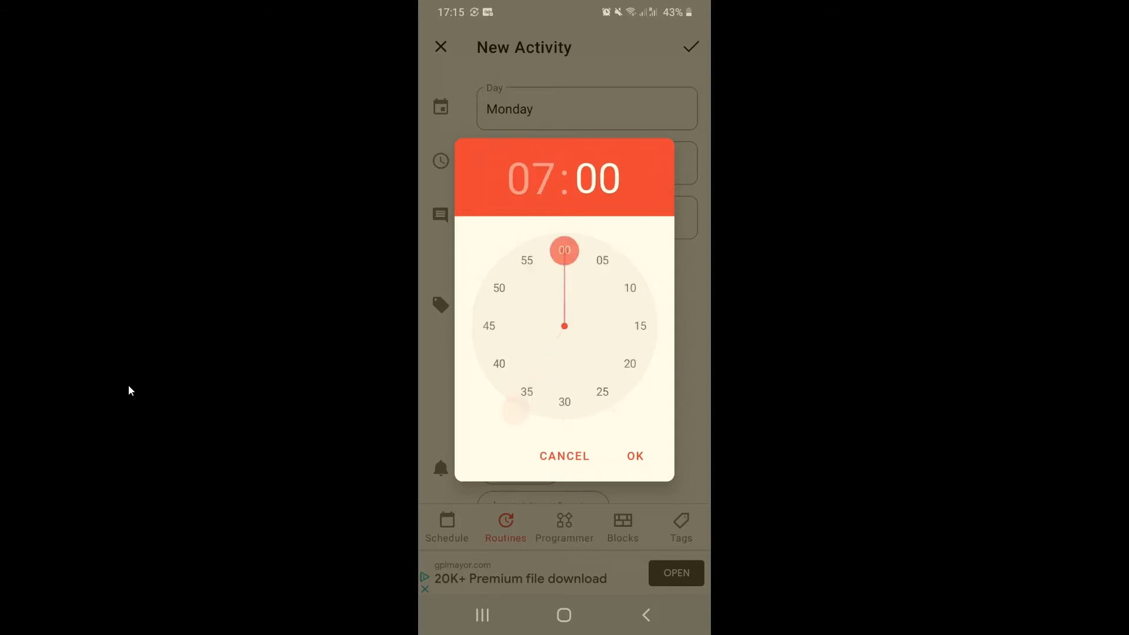
{"action": "left_click", "coordinate": [633, 455]}
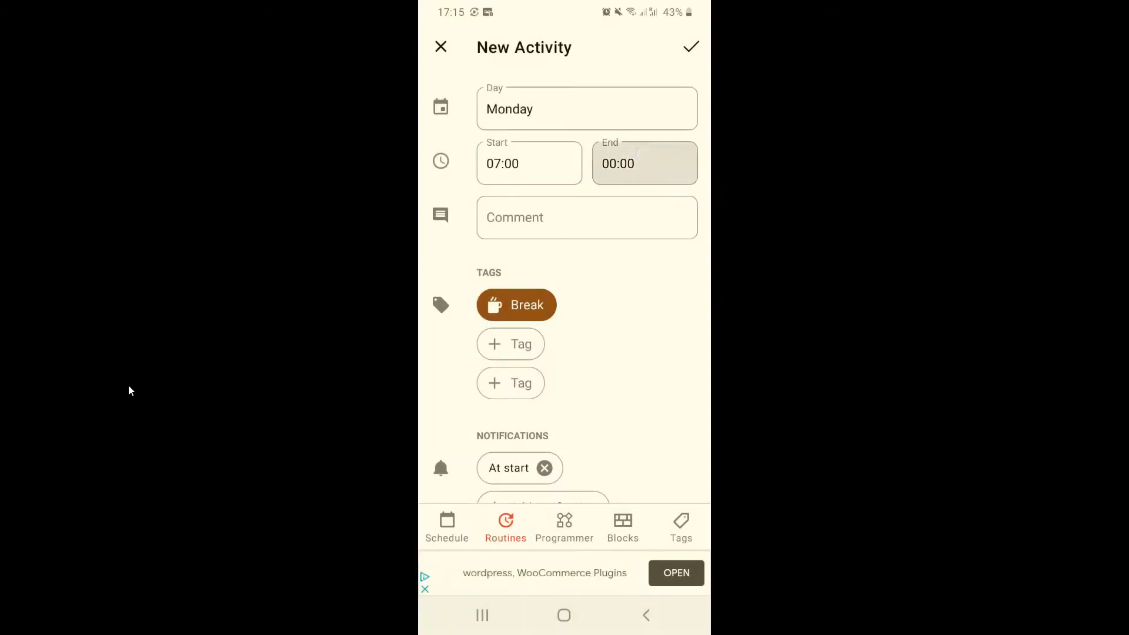
{"action": "left_click", "coordinate": [642, 162]}
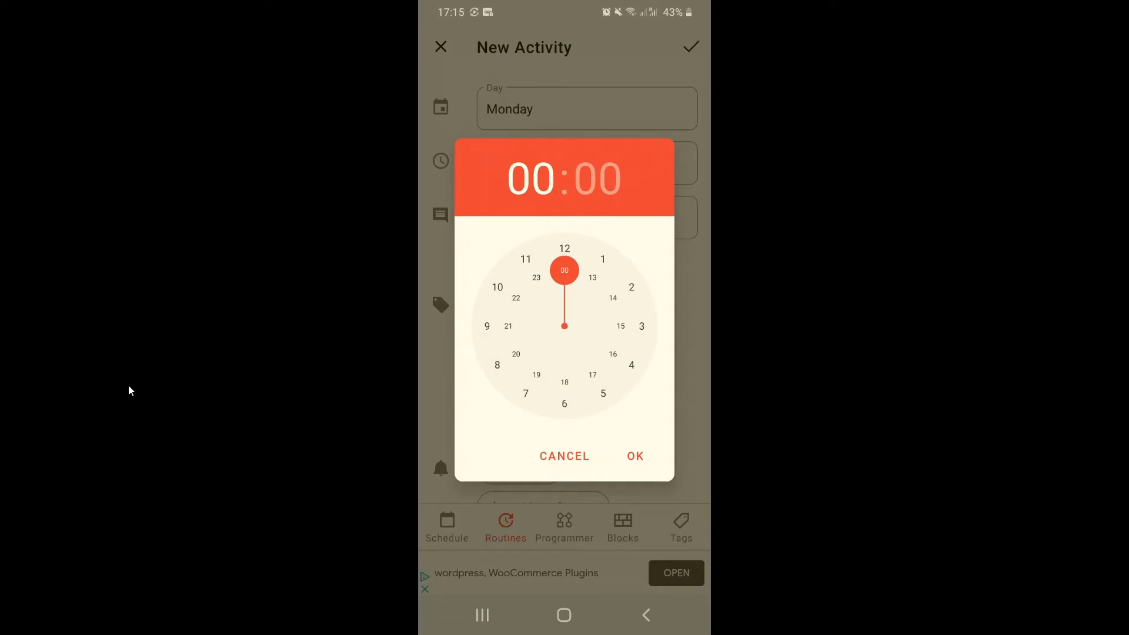
{"action": "left_click", "coordinate": [634, 456]}
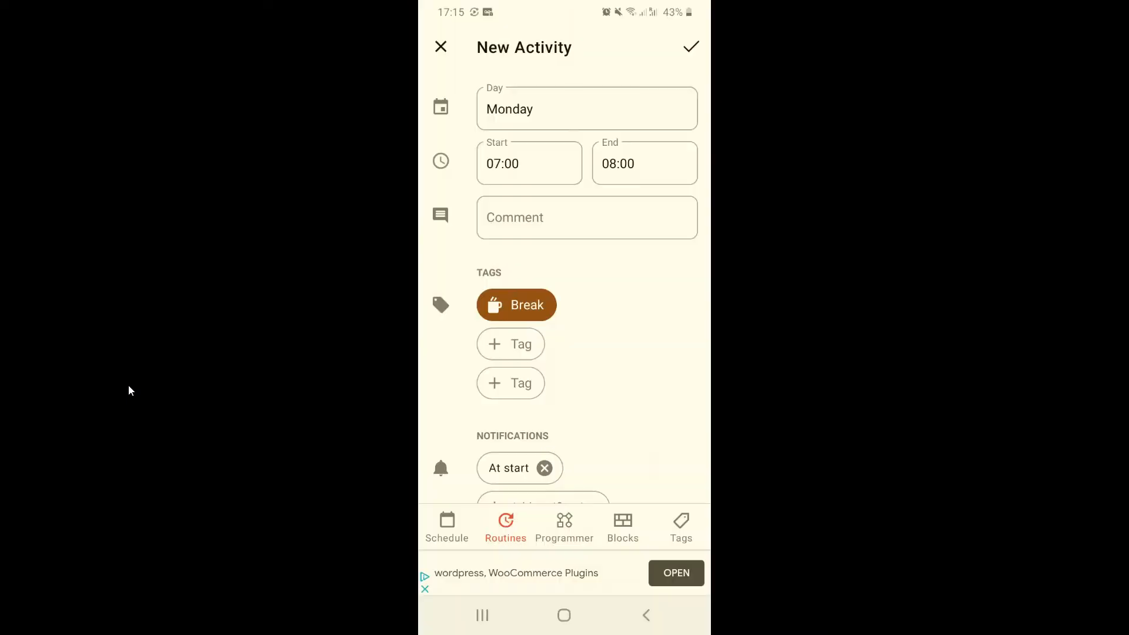
{"action": "left_click", "coordinate": [586, 218]}
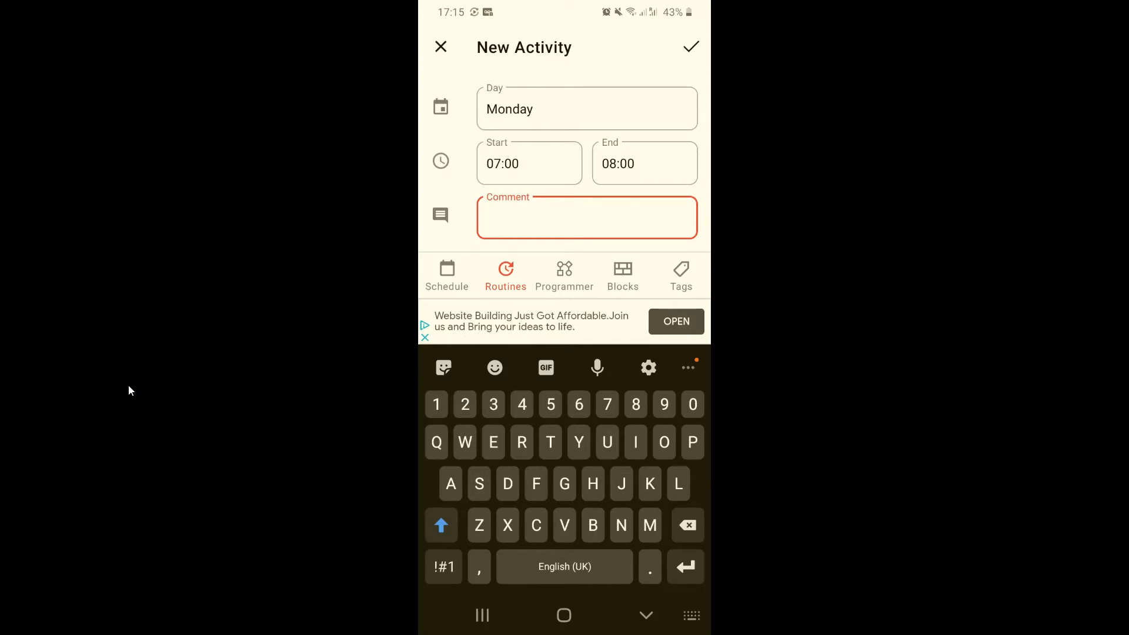
Comment about reading, retag the activity from Break to Eating, and save it.
{"action": "type", "text": "Read for at least 5minutes"}
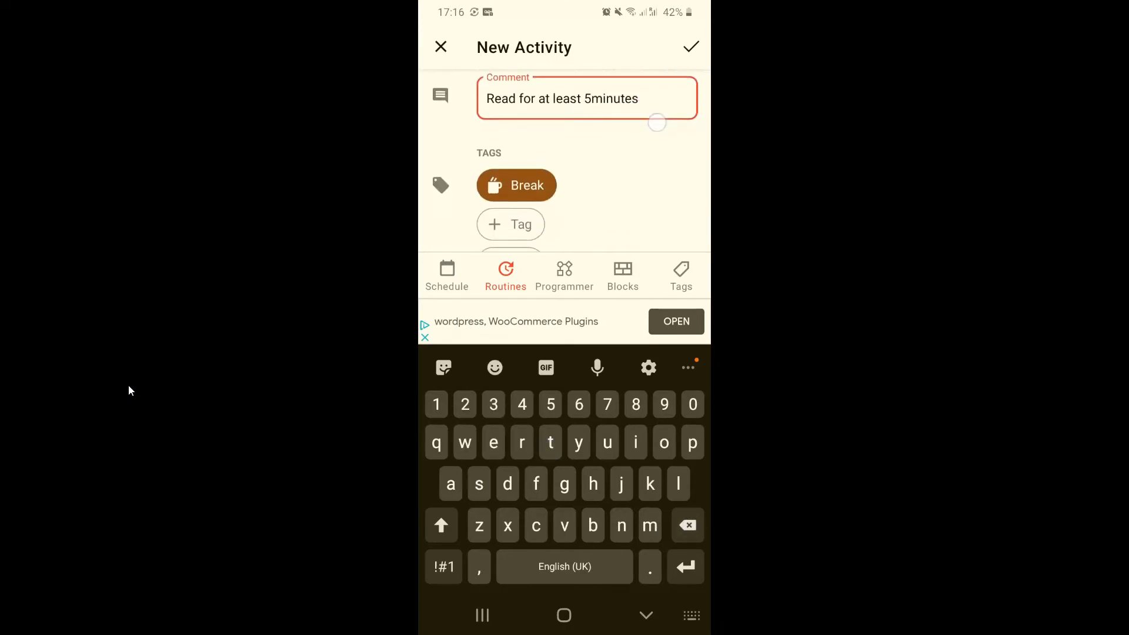
{"action": "left_click", "coordinate": [510, 224]}
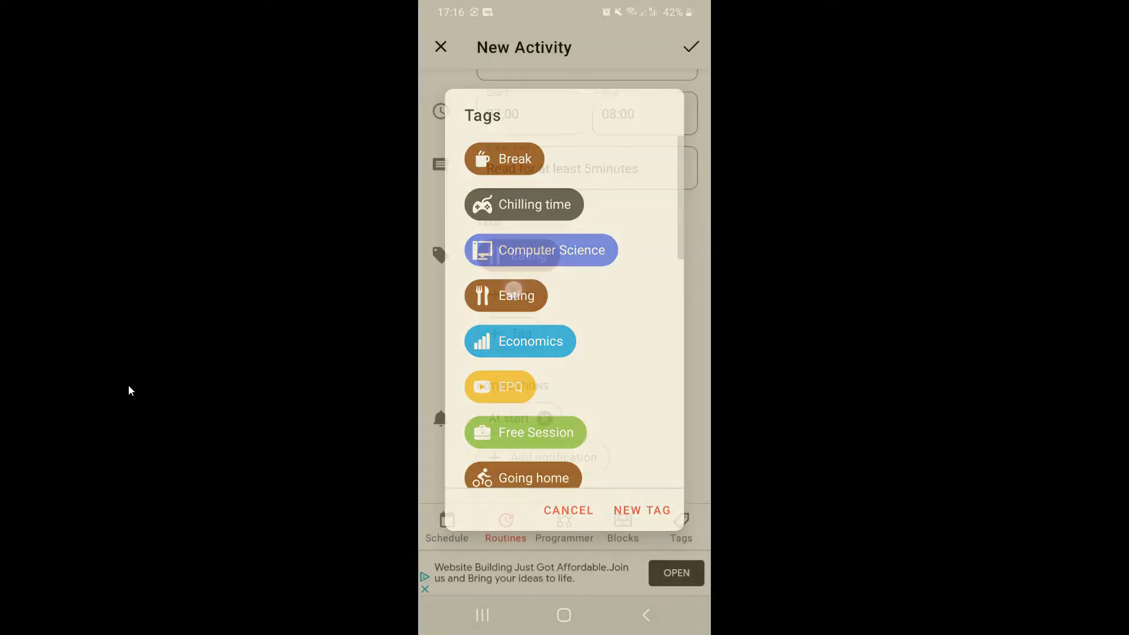
{"action": "left_click", "coordinate": [507, 295]}
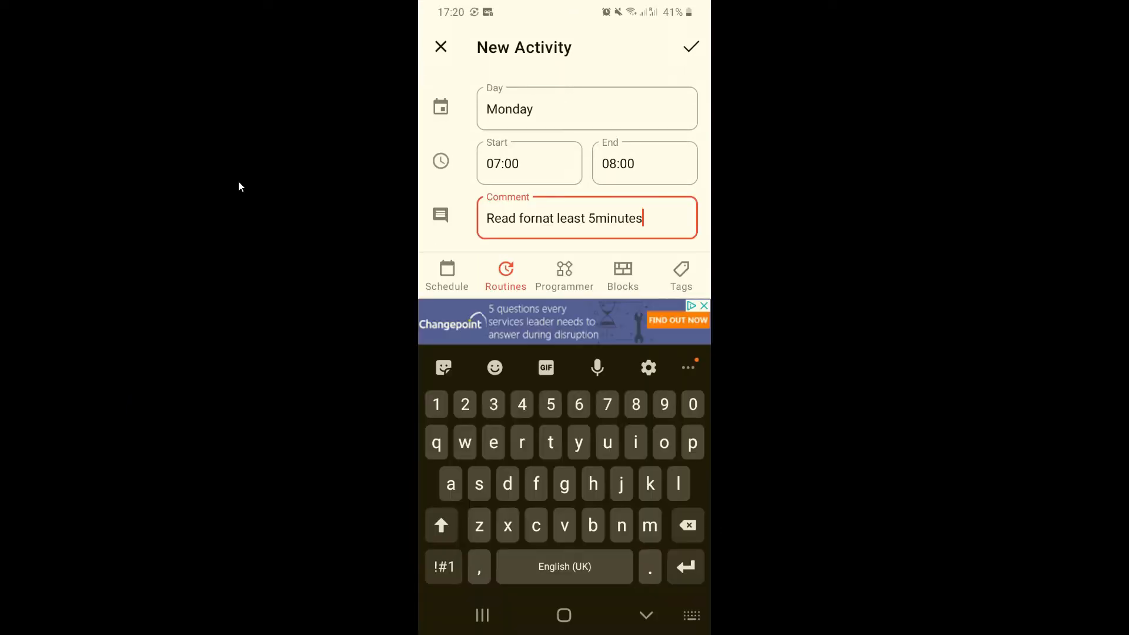
{"action": "left_click", "coordinate": [689, 47]}
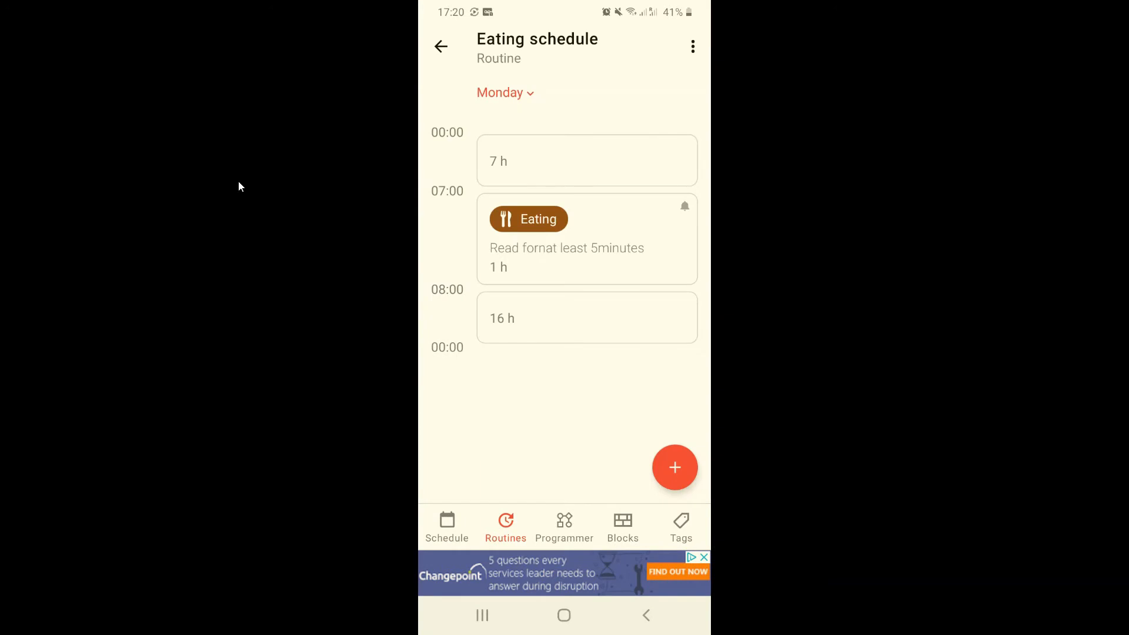
Switch on Eating schedule, view Monday's 07:00–08:00 Eating activity, then return to Routines.
{"action": "left_click", "coordinate": [440, 46]}
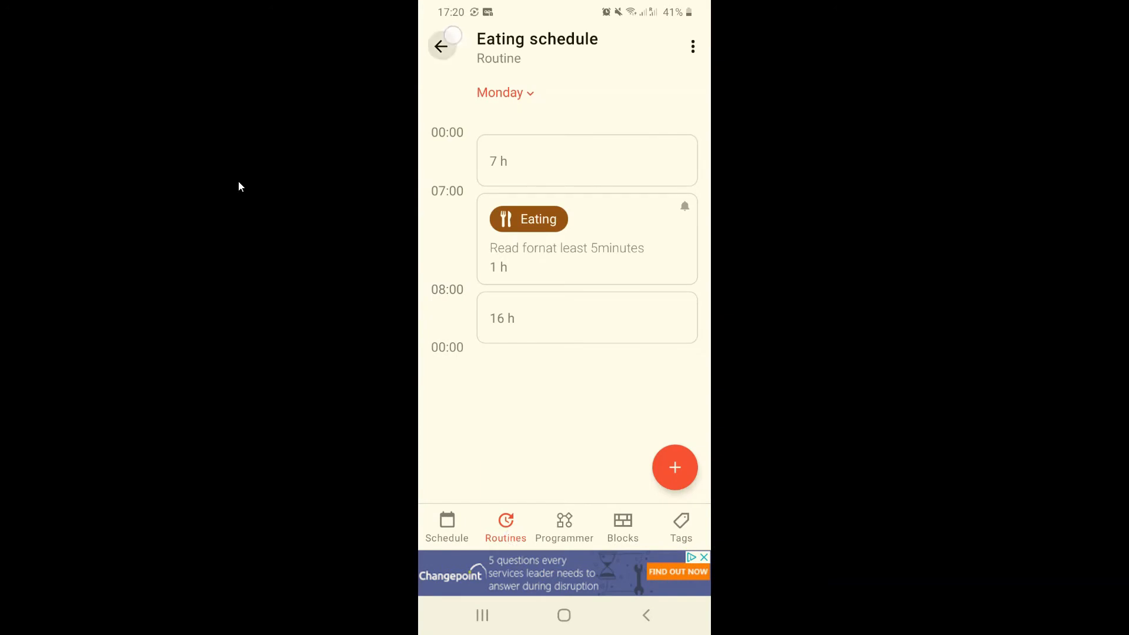
{"action": "left_click", "coordinate": [440, 45]}
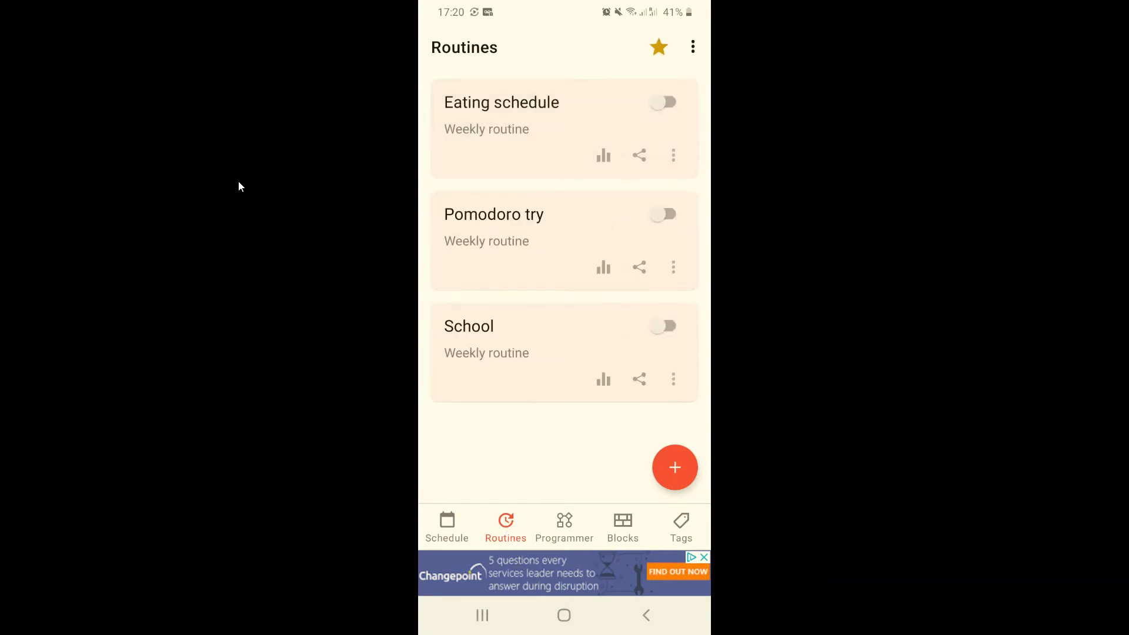
{"action": "left_click", "coordinate": [663, 102]}
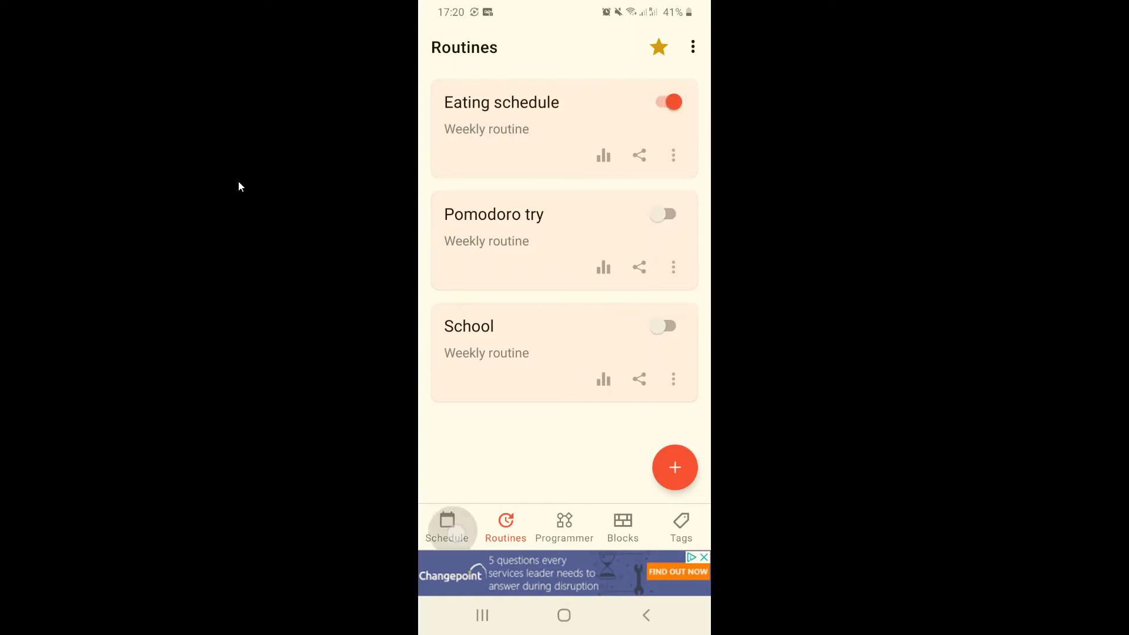
{"action": "left_click", "coordinate": [446, 526]}
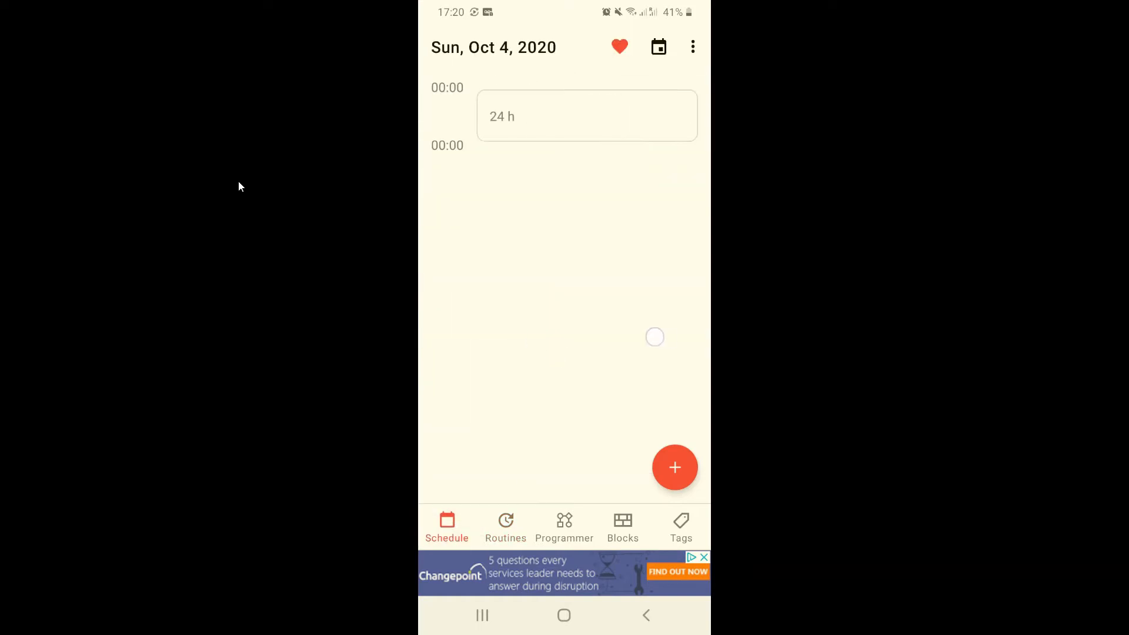
{"action": "scroll", "scroll_direction": "left", "scroll_amount": 3}
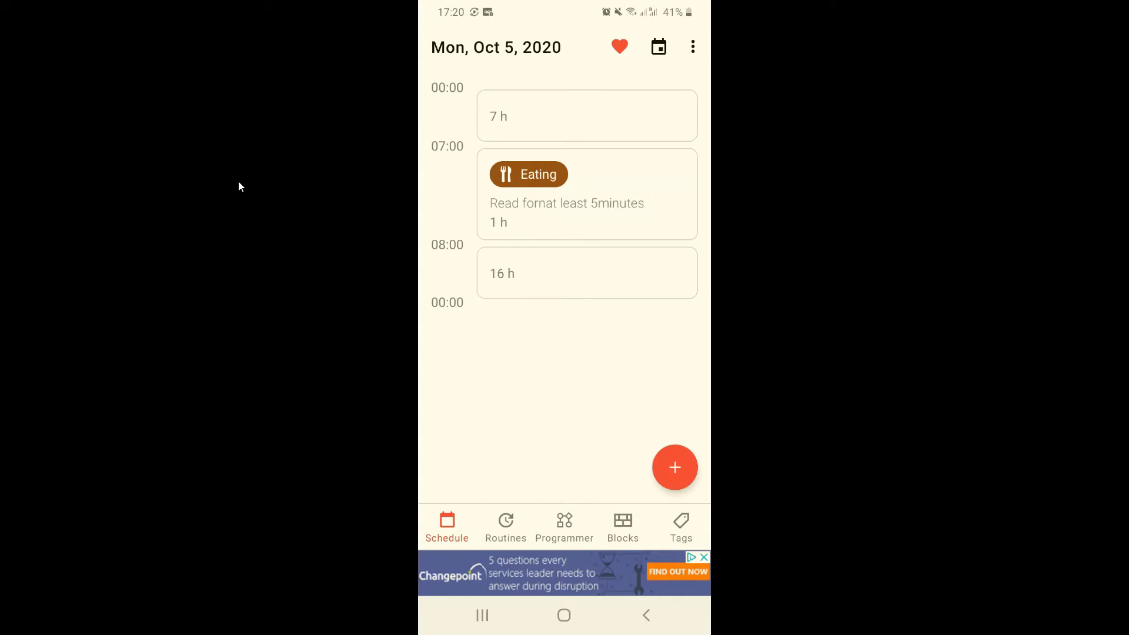
{"action": "left_click", "coordinate": [504, 525]}
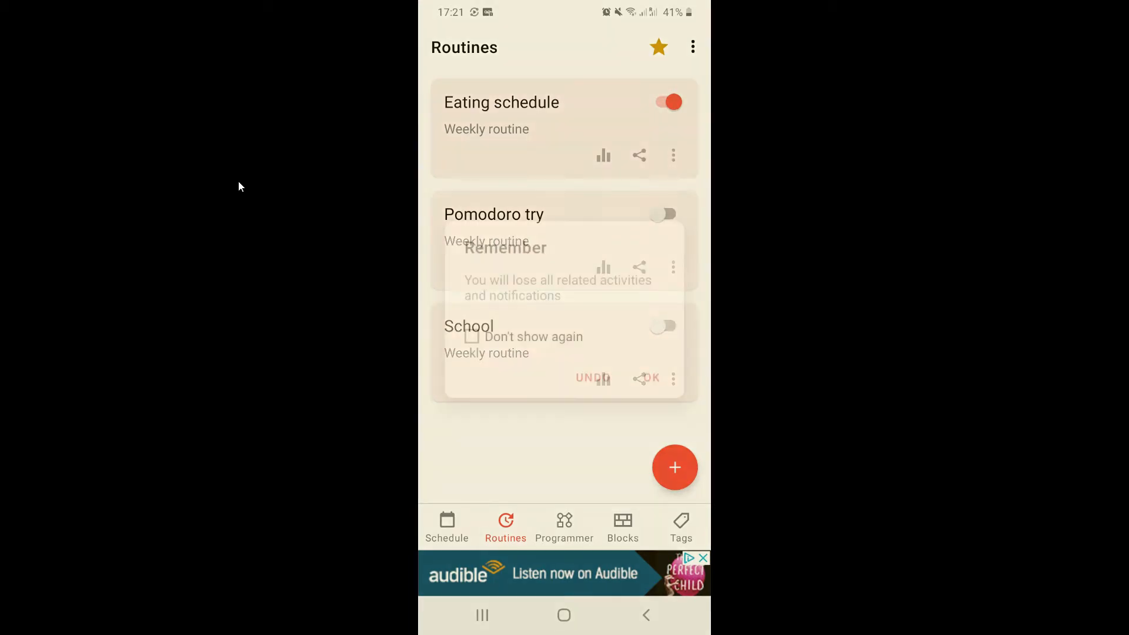
Delete the Eating schedule routine, accepting the Remember warning with OK.
{"action": "left_click", "coordinate": [649, 378]}
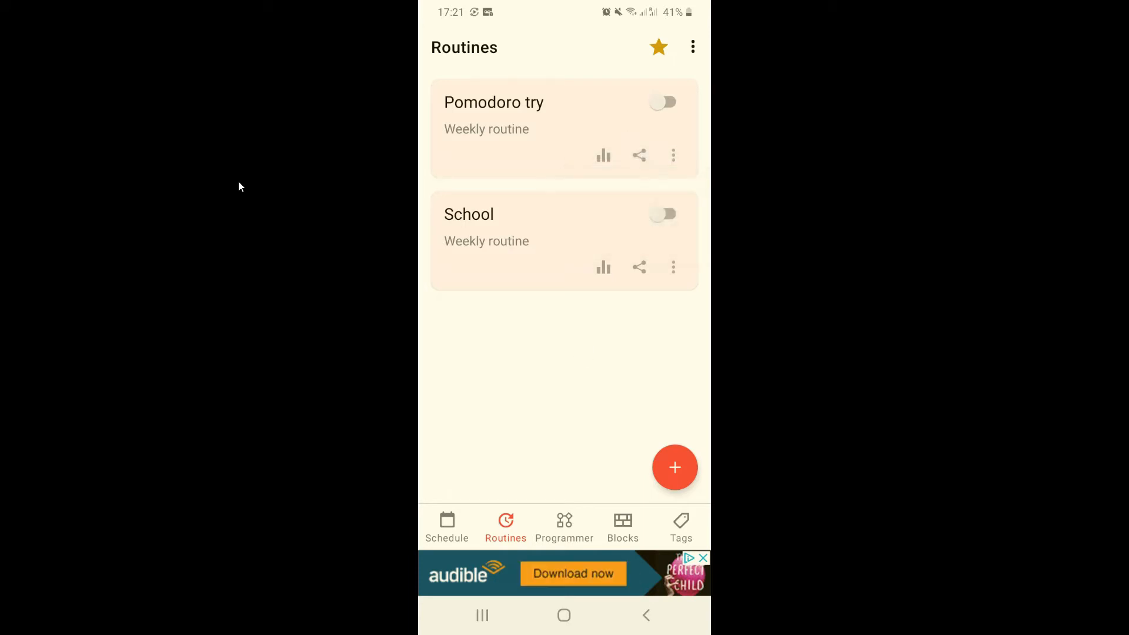
{"action": "left_click", "coordinate": [672, 155]}
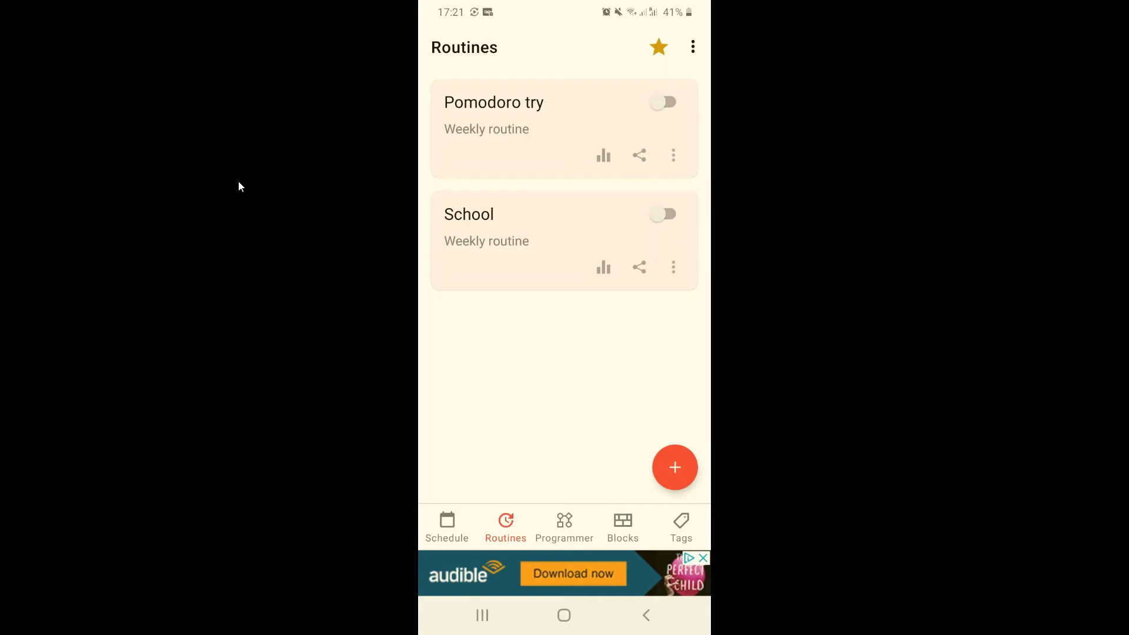
Start a new block on Sat, Oct 3, 2020, 00:00–01:00, tagged Break.
{"action": "left_click", "coordinate": [622, 525]}
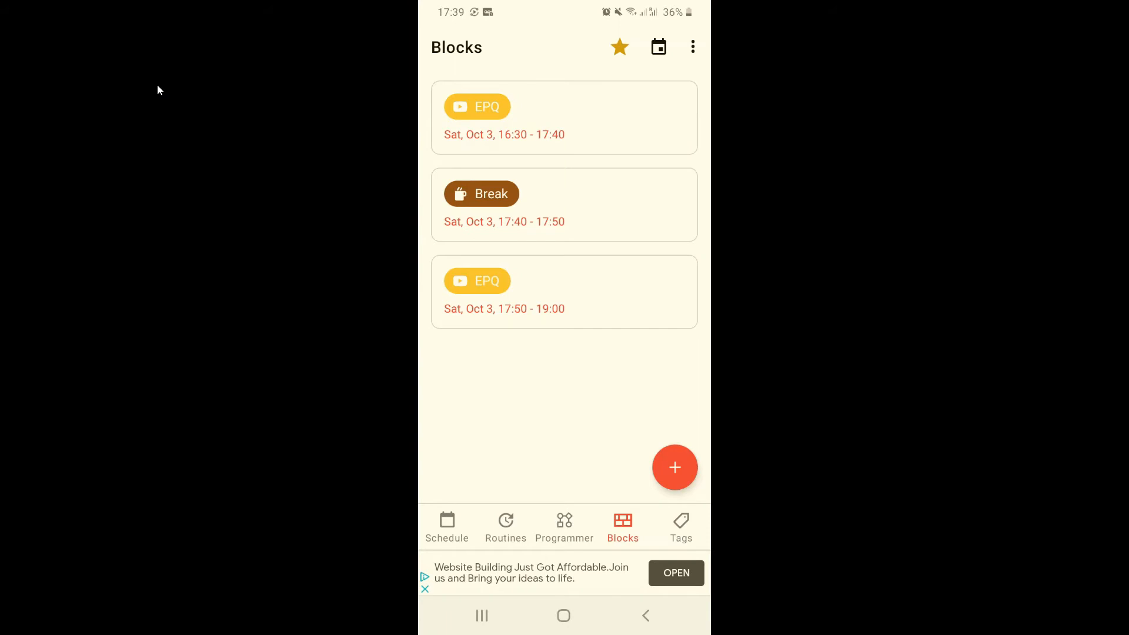
{"action": "left_click", "coordinate": [674, 467]}
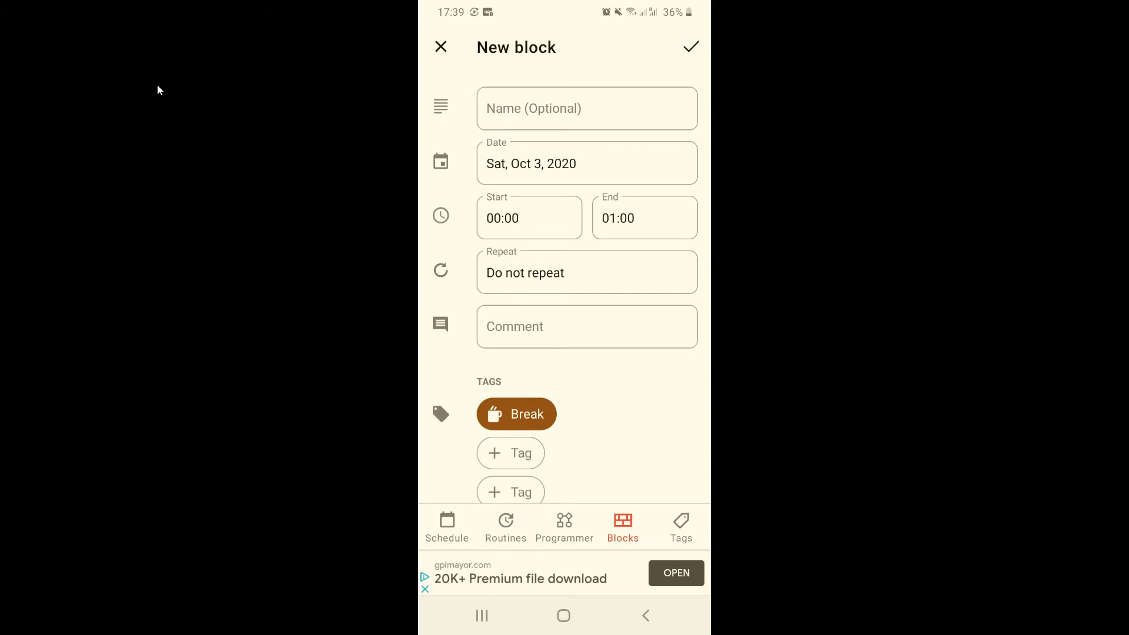
{"action": "left_click", "coordinate": [586, 164]}
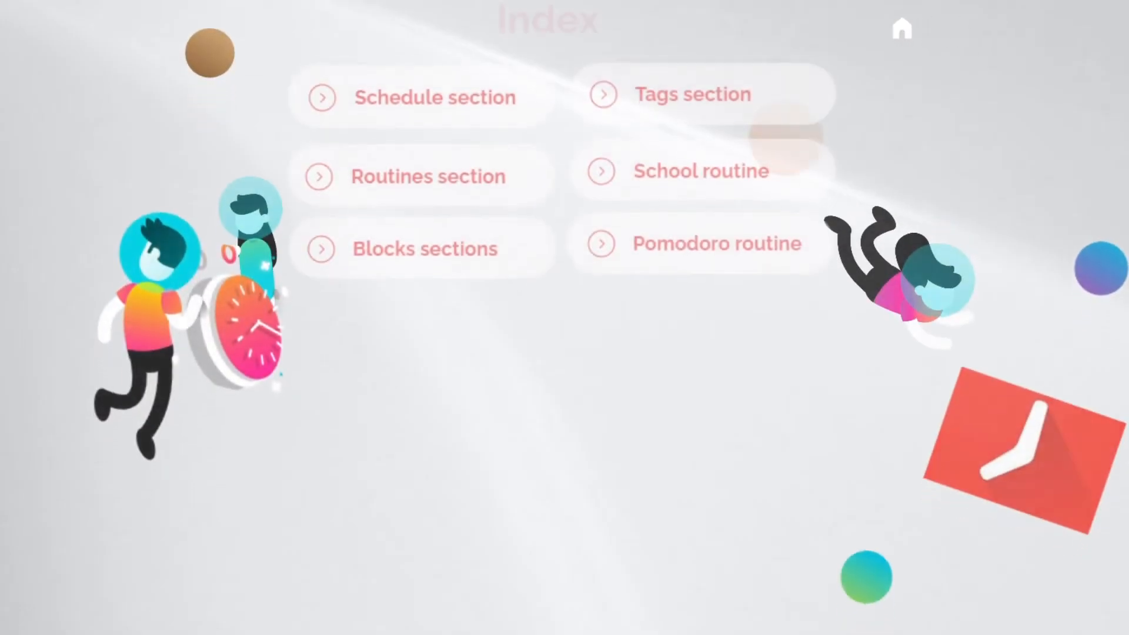
Jump from the tour index to the tags list with Break, Eating and Homework.
{"action": "left_click", "coordinate": [693, 94]}
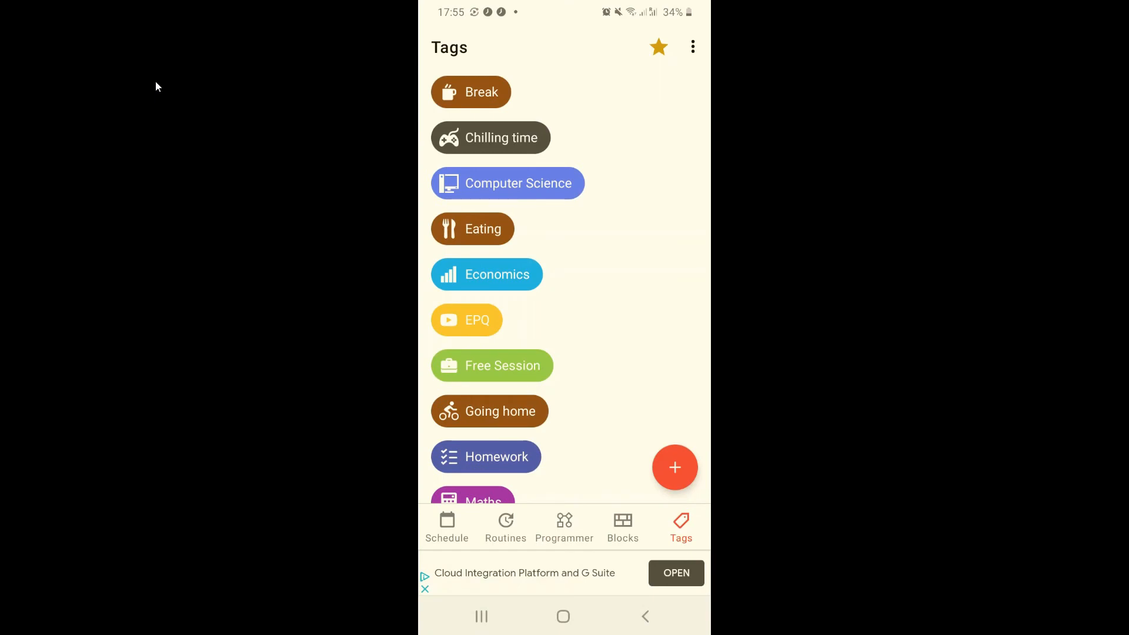
{"action": "scroll", "scroll_direction": "down", "scroll_amount": 3}
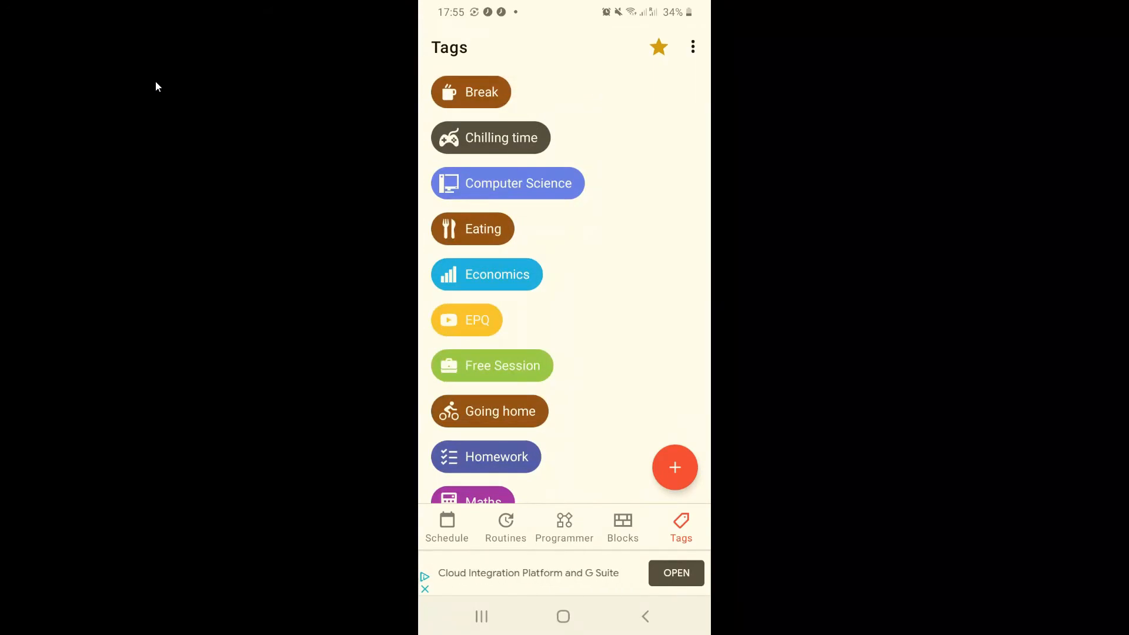
{"action": "left_click", "coordinate": [674, 468]}
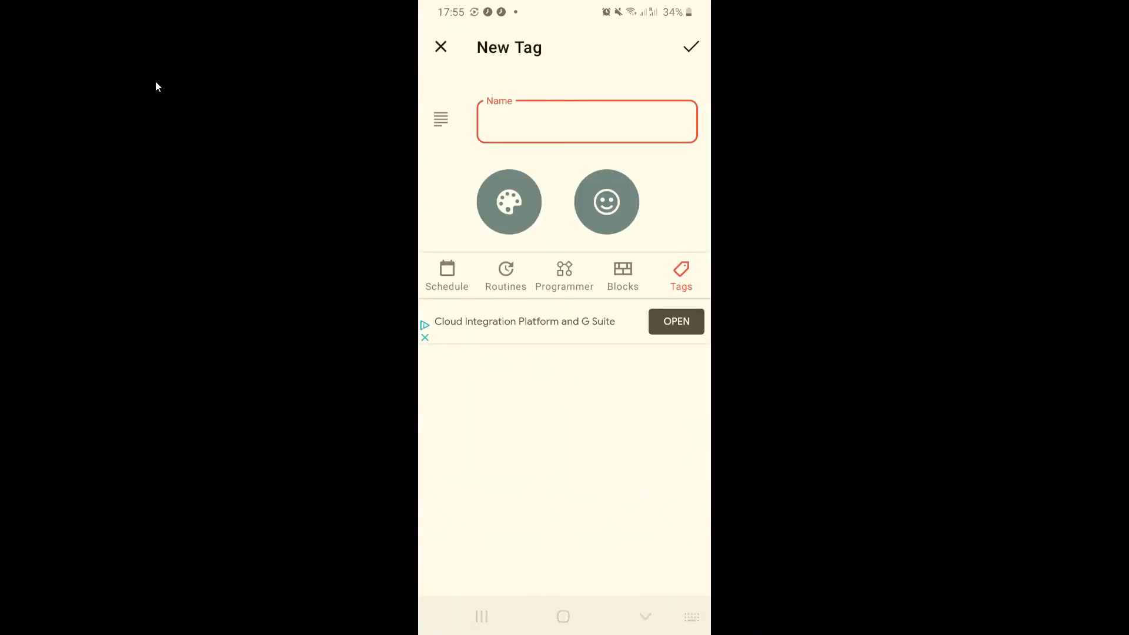
{"action": "left_click", "coordinate": [508, 202]}
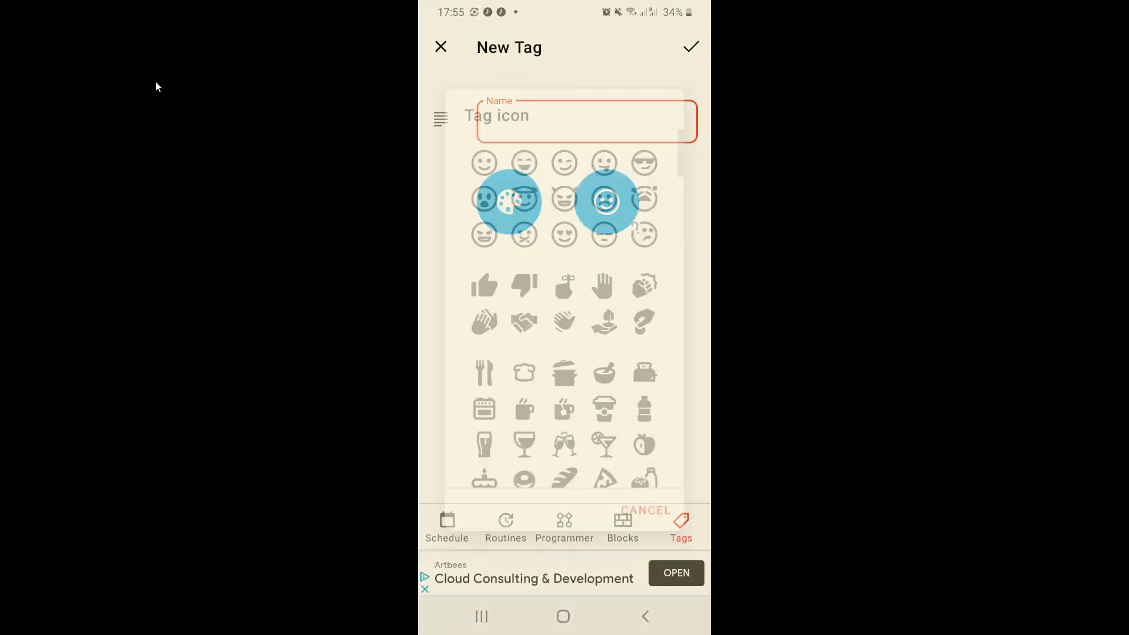
{"action": "scroll", "scroll_direction": "down", "scroll_amount": 3}
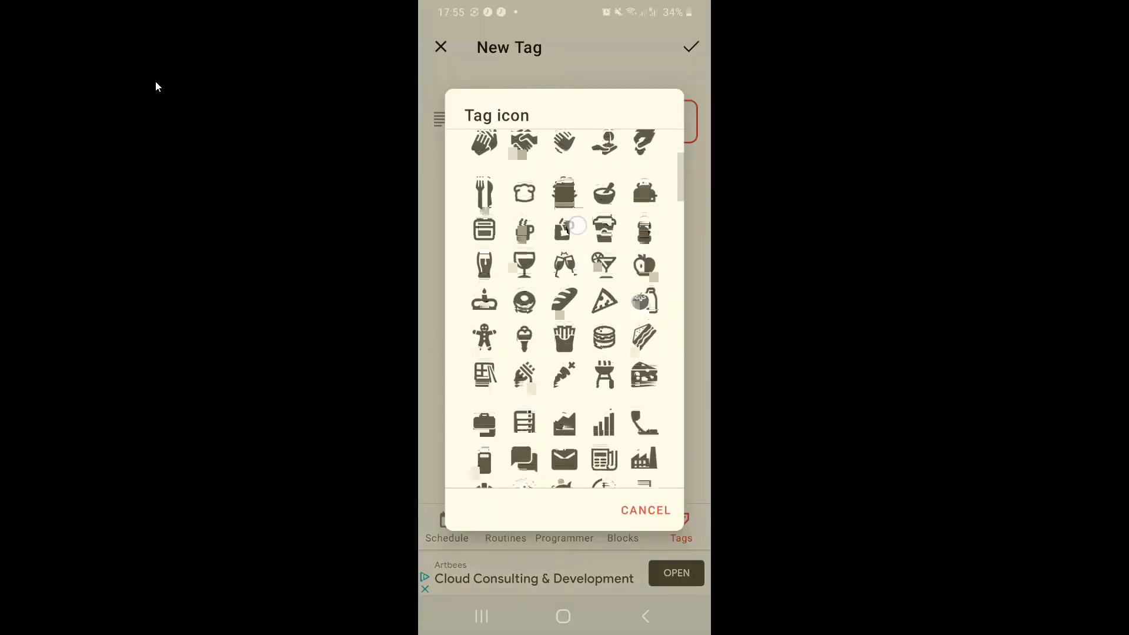
{"action": "left_click", "coordinate": [645, 510]}
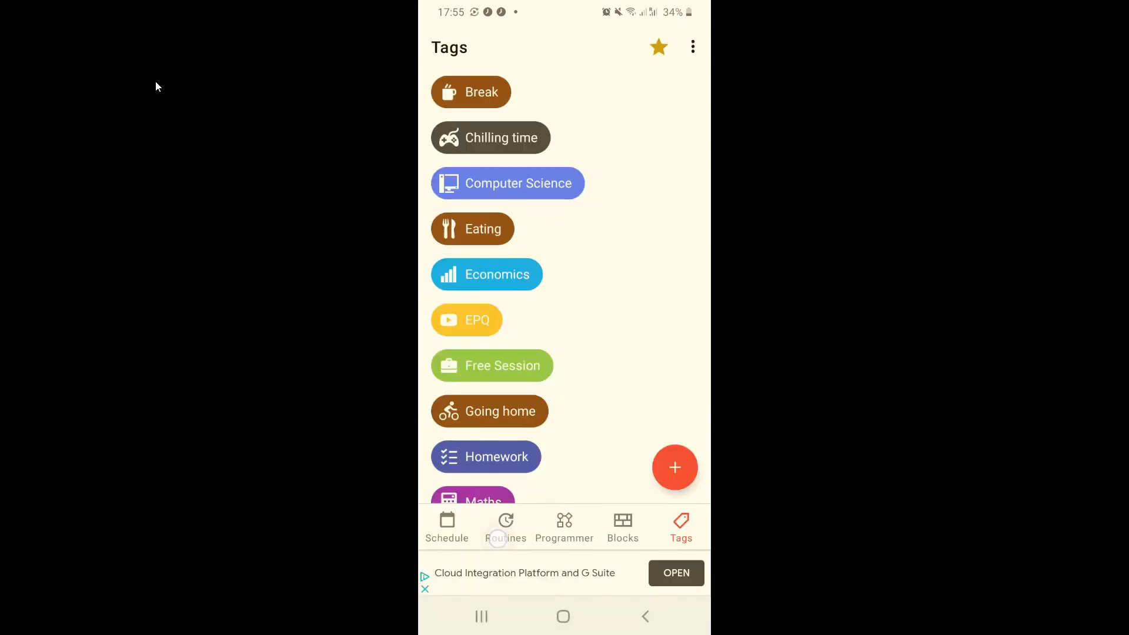
Add an activity to the Pomodoro try routine and begin creating a new tag.
{"action": "left_click", "coordinate": [504, 527]}
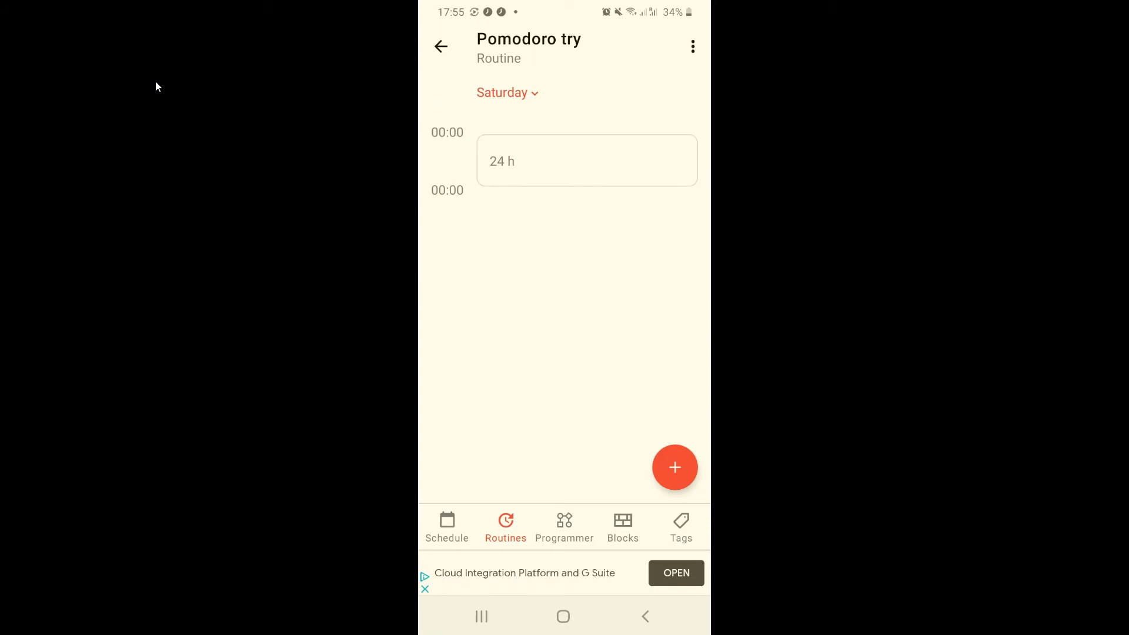
{"action": "left_click", "coordinate": [674, 466]}
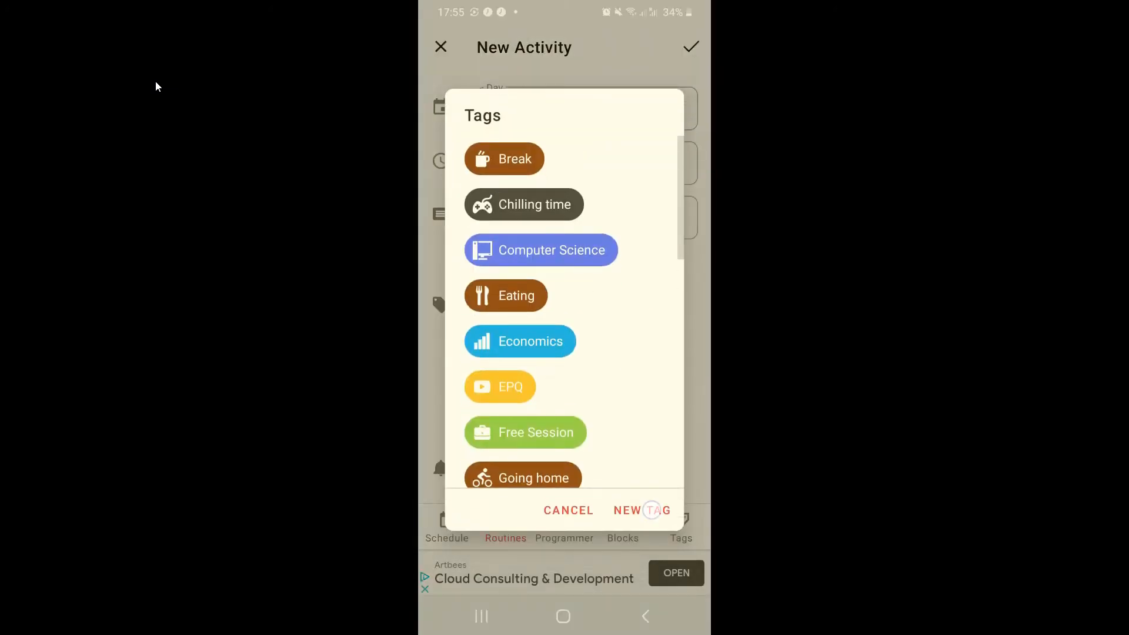
{"action": "left_click", "coordinate": [640, 510]}
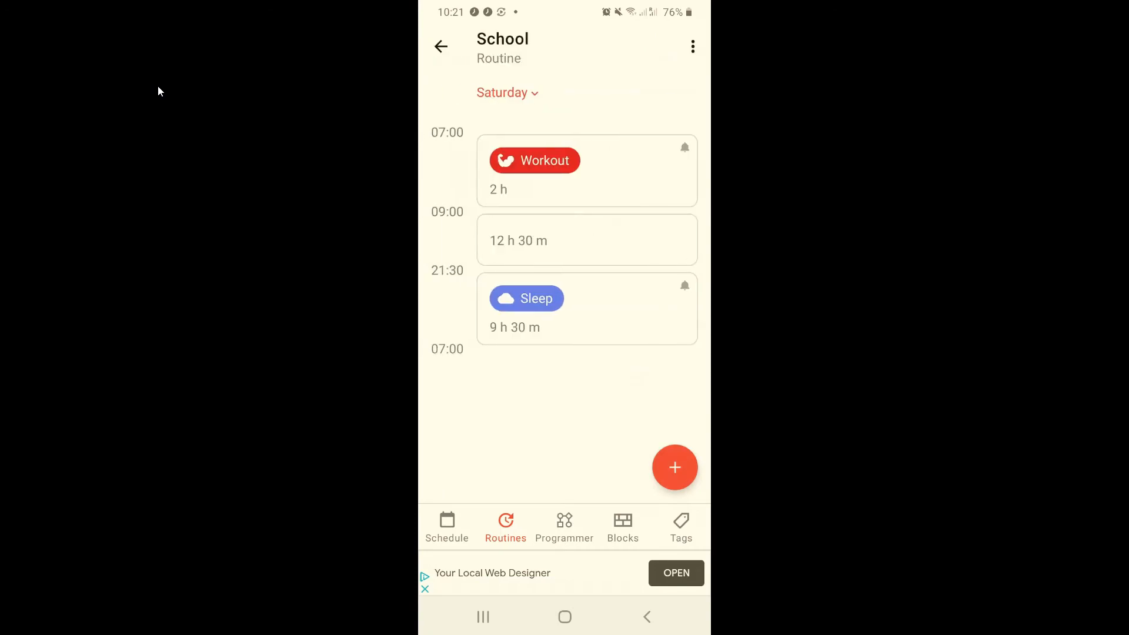
Browse the School routine's Friday and Thursday, opening and closing the 09:05 class.
{"action": "left_click", "coordinate": [502, 93]}
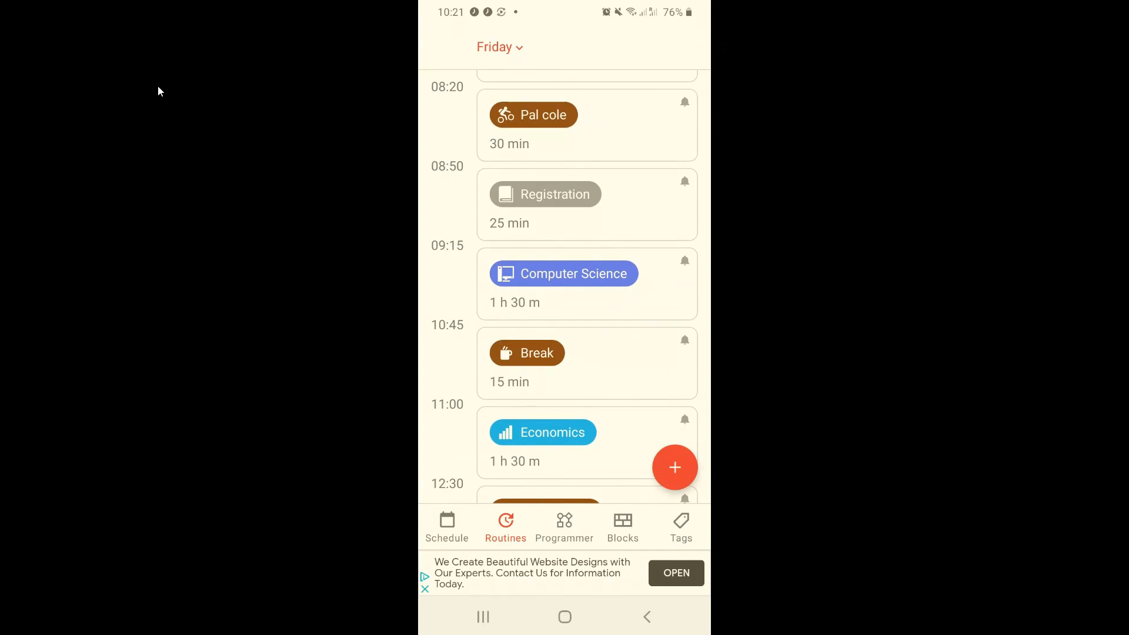
{"action": "scroll", "scroll_direction": "down", "scroll_amount": 3}
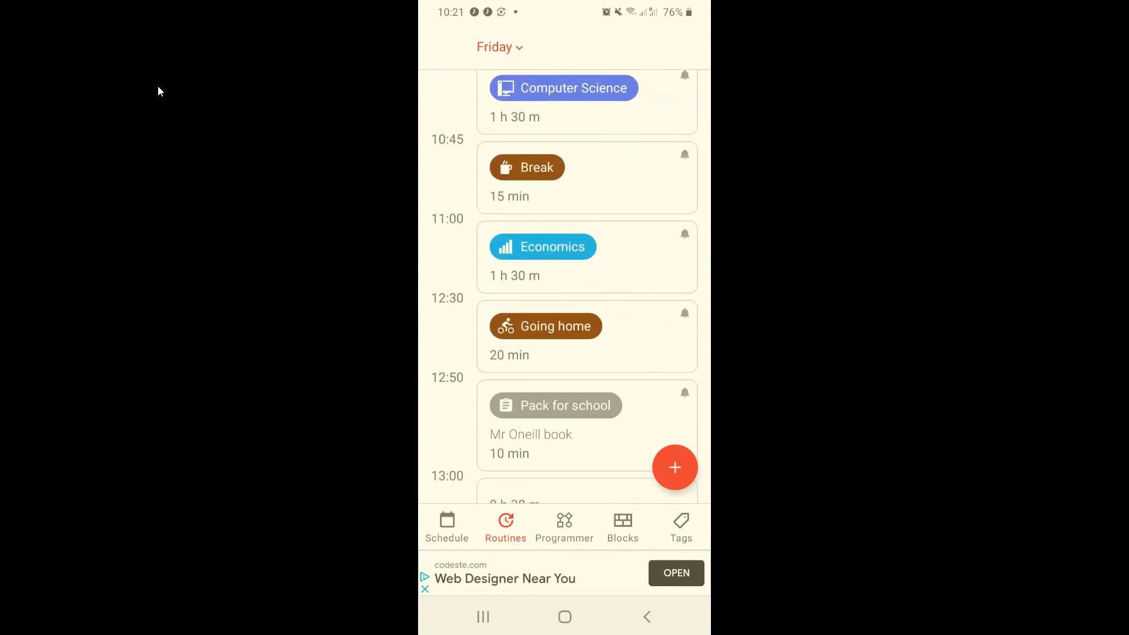
{"action": "left_click", "coordinate": [499, 47]}
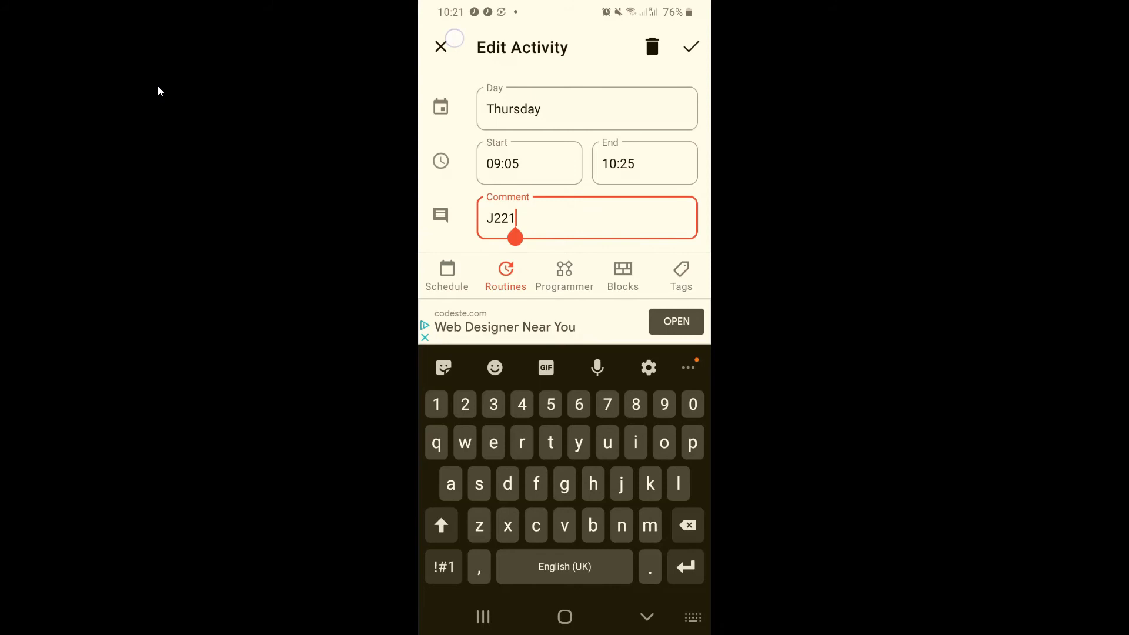
{"action": "left_click", "coordinate": [689, 47]}
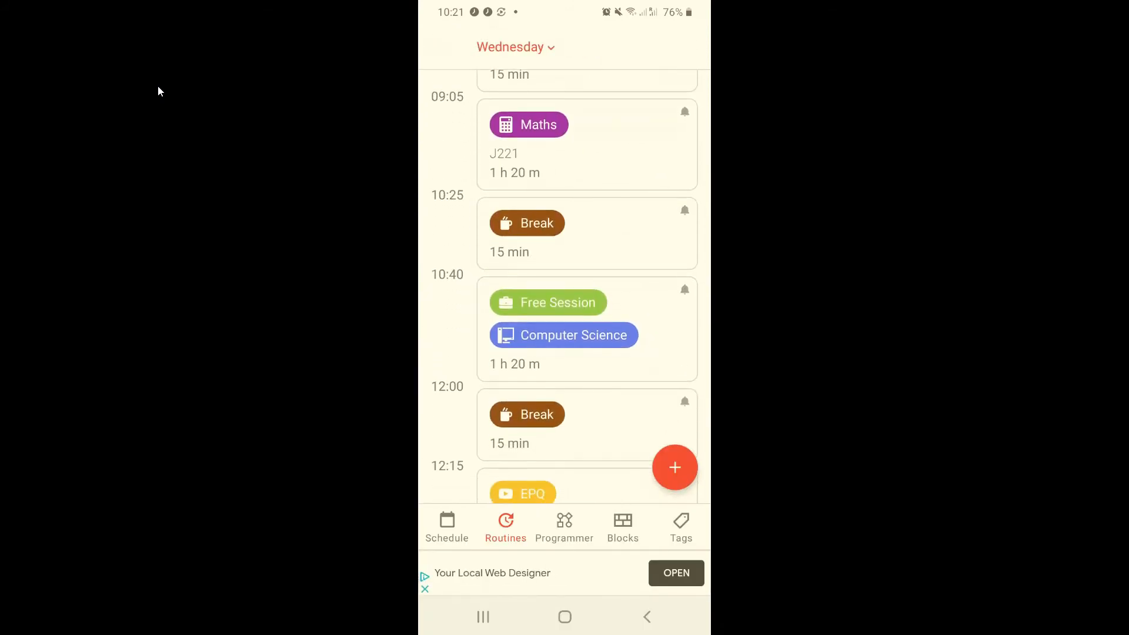
Inspect the Free Session Computer Science activity's tags, then view Monday's classes.
{"action": "left_click", "coordinate": [586, 329]}
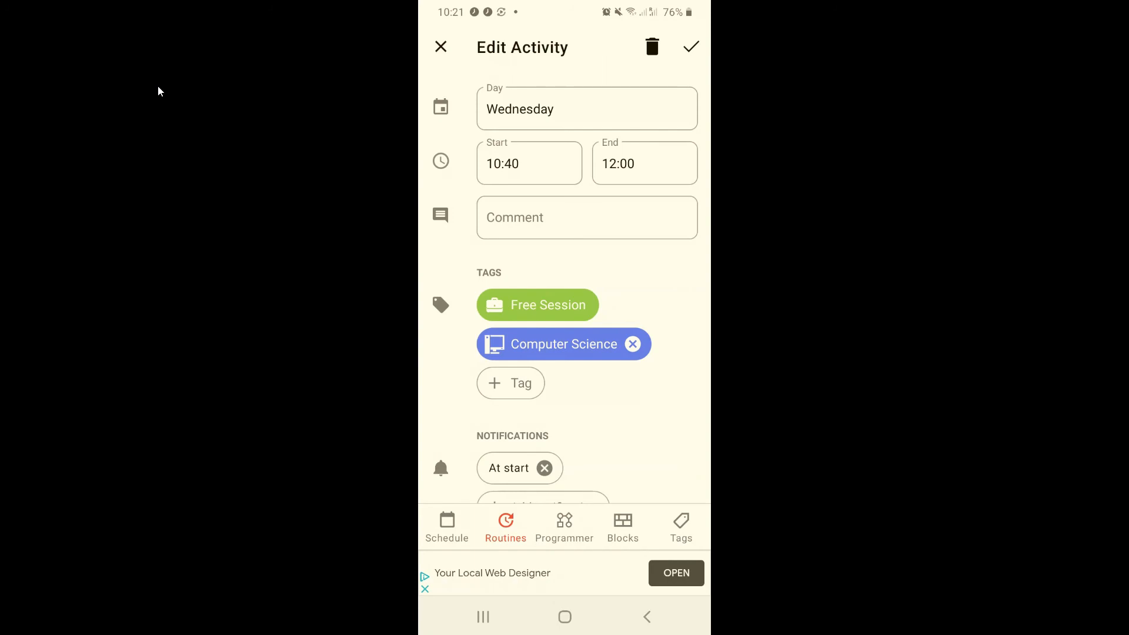
{"action": "left_click", "coordinate": [510, 382]}
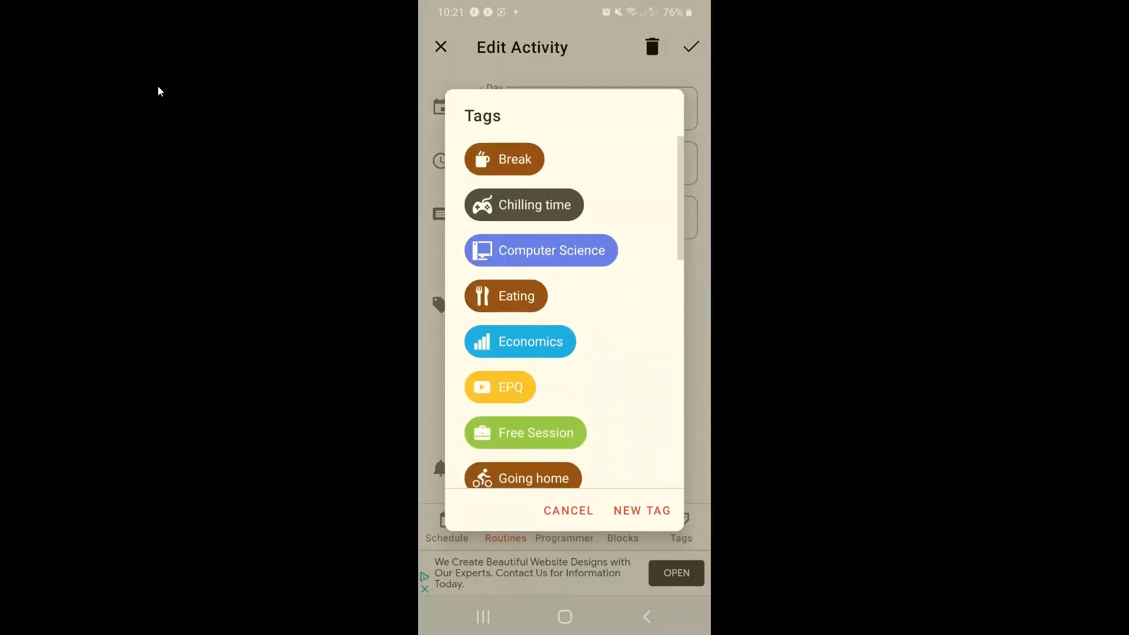
{"action": "left_click", "coordinate": [524, 432]}
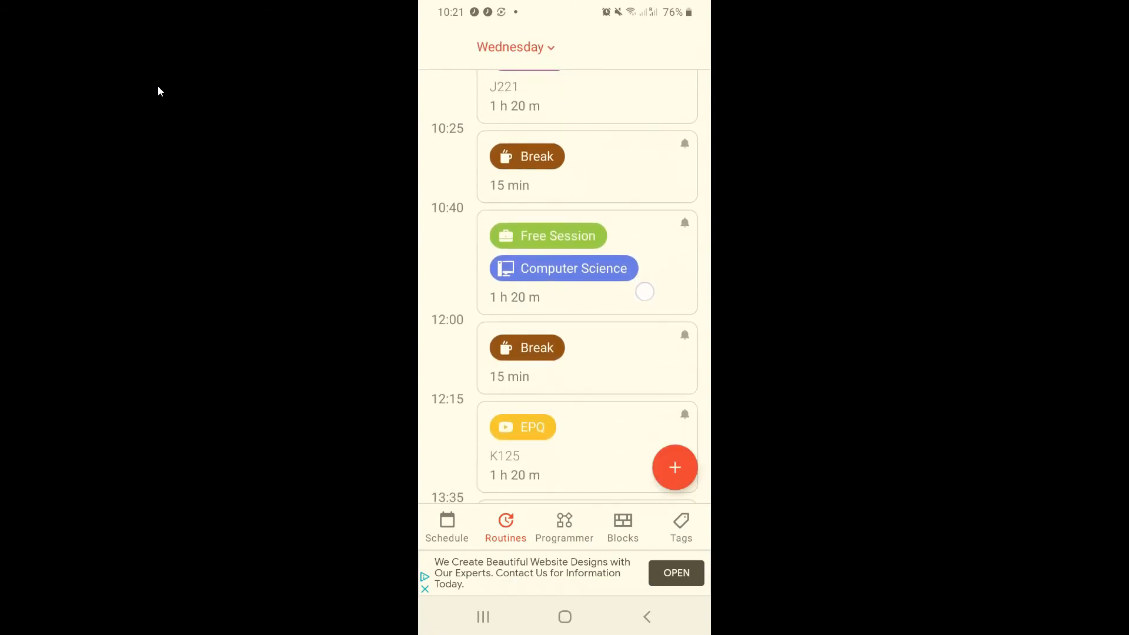
{"action": "scroll", "scroll_direction": "down", "scroll_amount": 3}
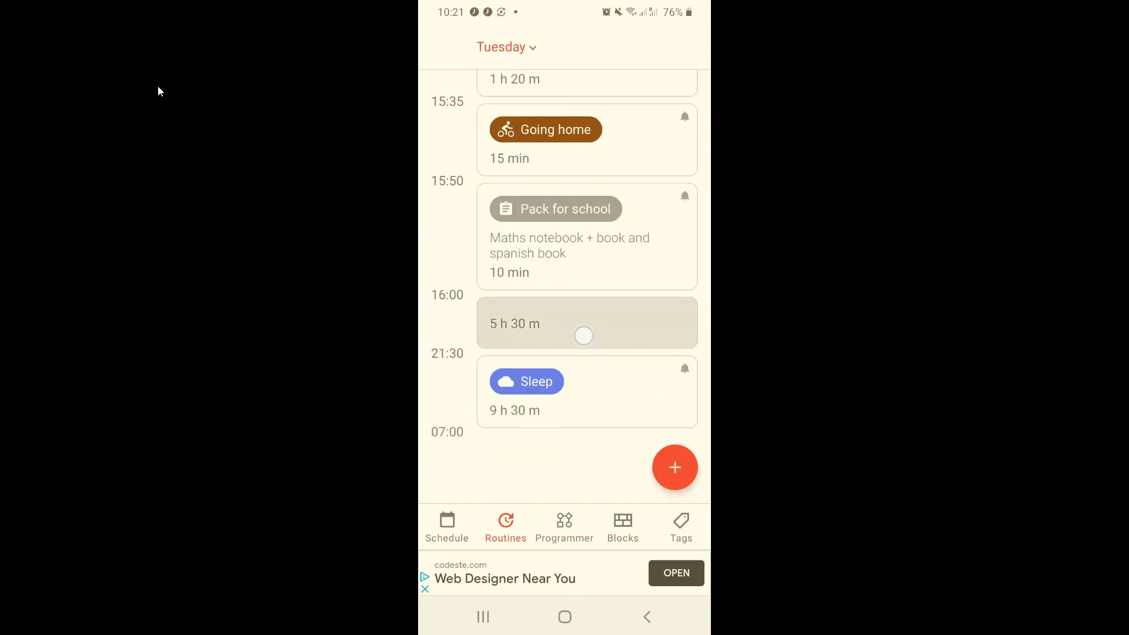
{"action": "left_click", "coordinate": [506, 47]}
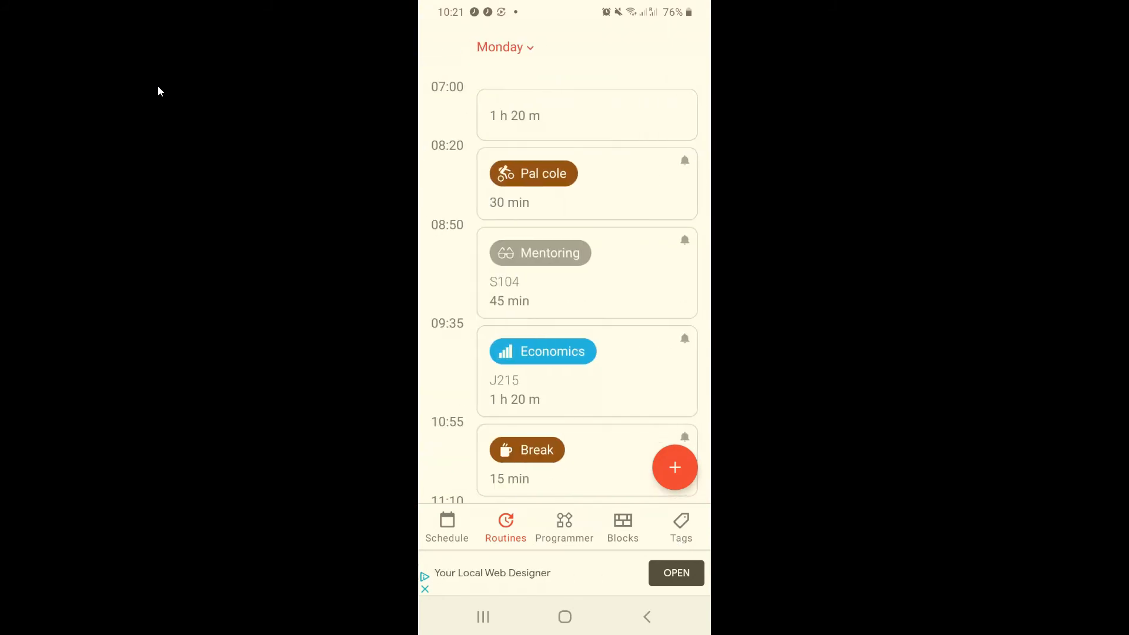
{"action": "scroll", "scroll_direction": "down", "scroll_amount": 3}
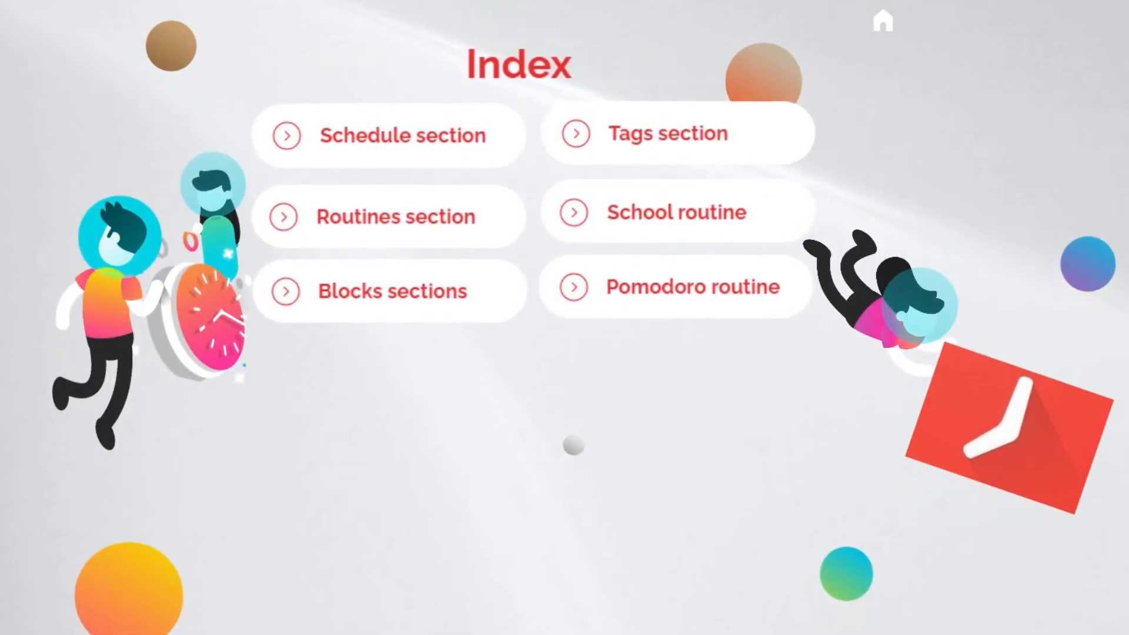
Jump from the Index slide to the Pomodoro routine part of the tour.
{"action": "left_click", "coordinate": [690, 287]}
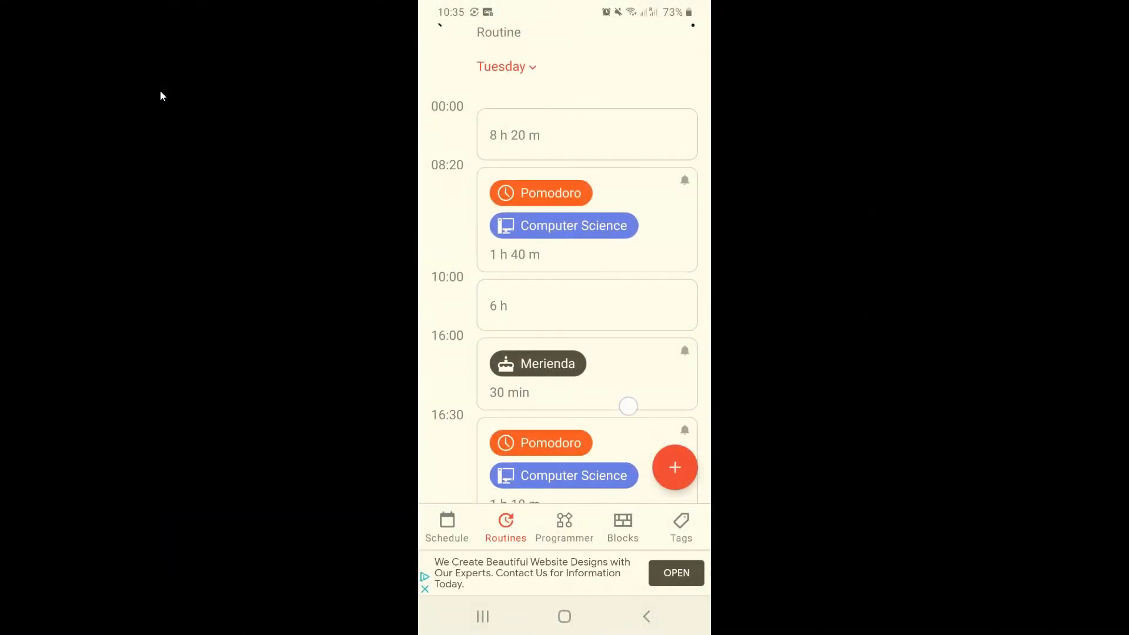
Browse the Pomodoro try routine's Computer Science sessions and breaks, then view the Tuesday schedule.
{"action": "scroll", "scroll_direction": "down", "scroll_amount": 3}
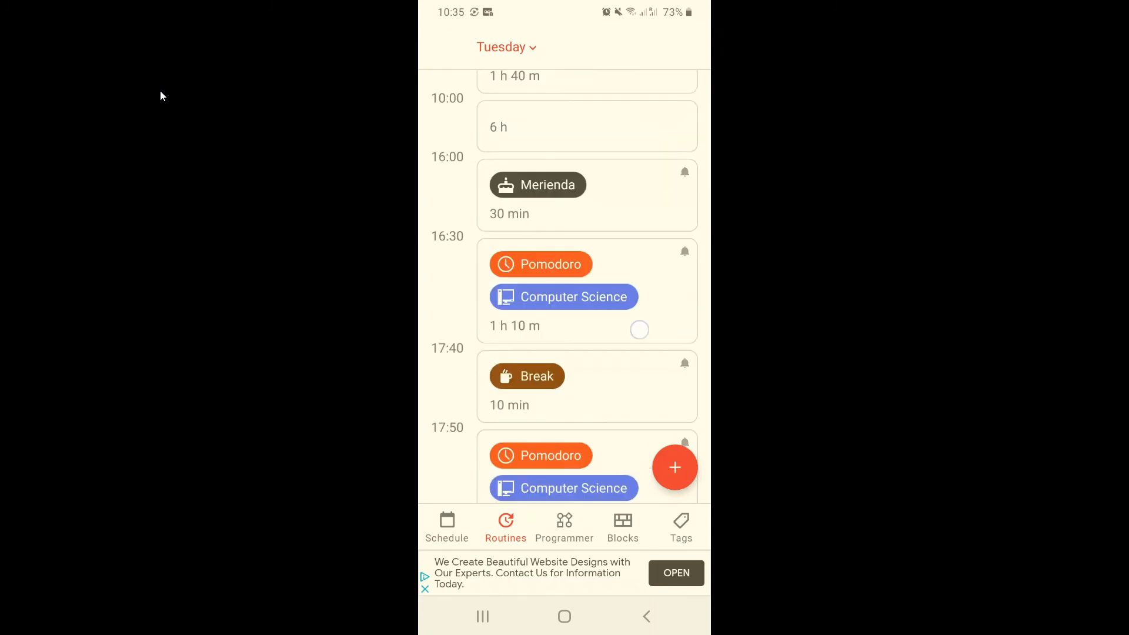
{"action": "scroll", "scroll_direction": "down", "scroll_amount": 3}
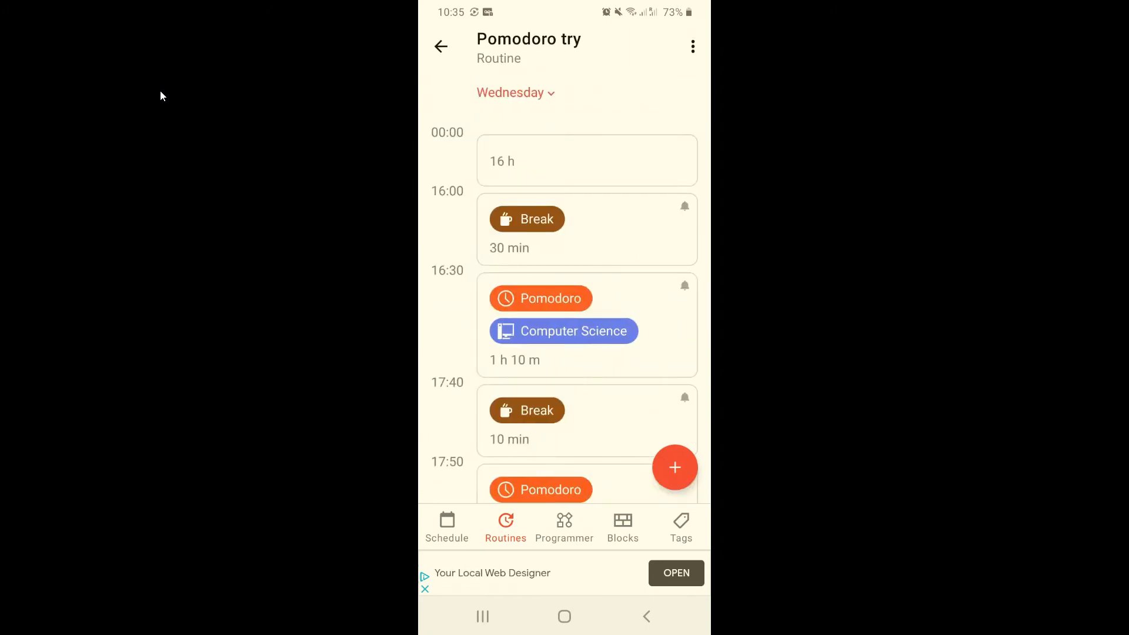
{"action": "scroll", "scroll_direction": "down", "scroll_amount": 3}
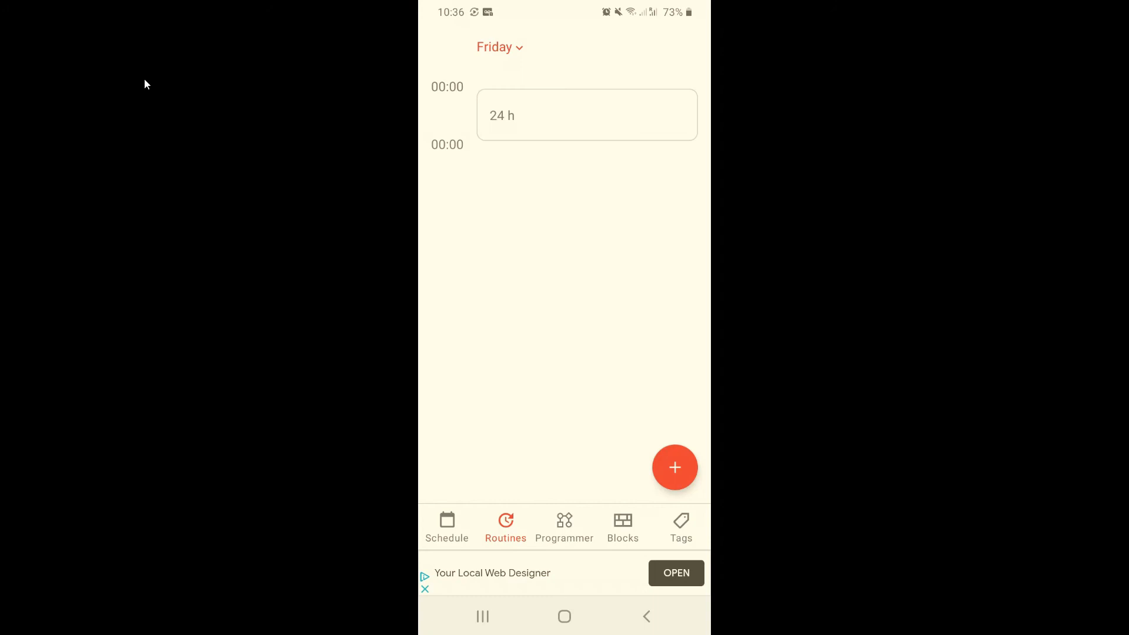
{"action": "left_click", "coordinate": [446, 527]}
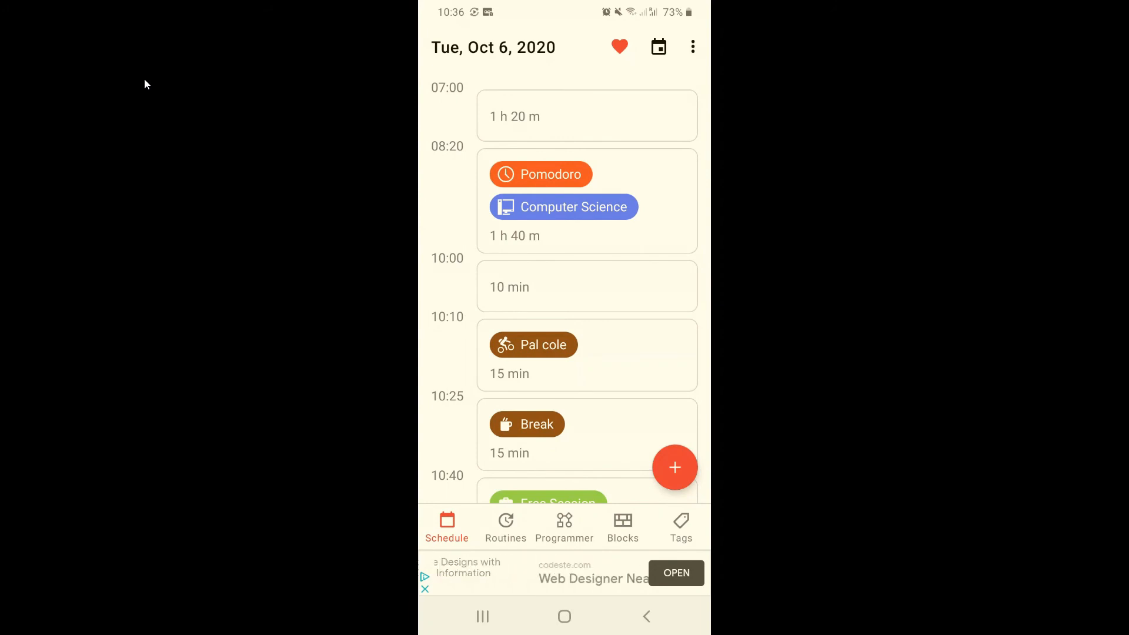
Scroll the merged schedules for Oct 6 and Oct 7, then go to TimeTune's website.
{"action": "scroll", "scroll_direction": "down", "scroll_amount": 3}
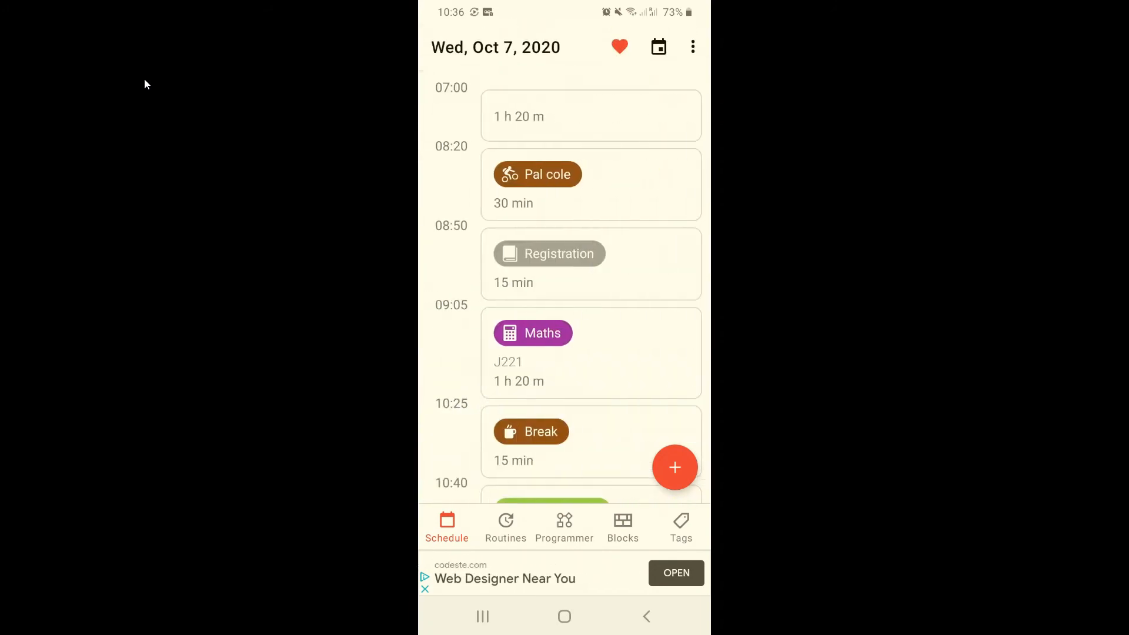
{"action": "scroll", "scroll_direction": "down", "scroll_amount": 3}
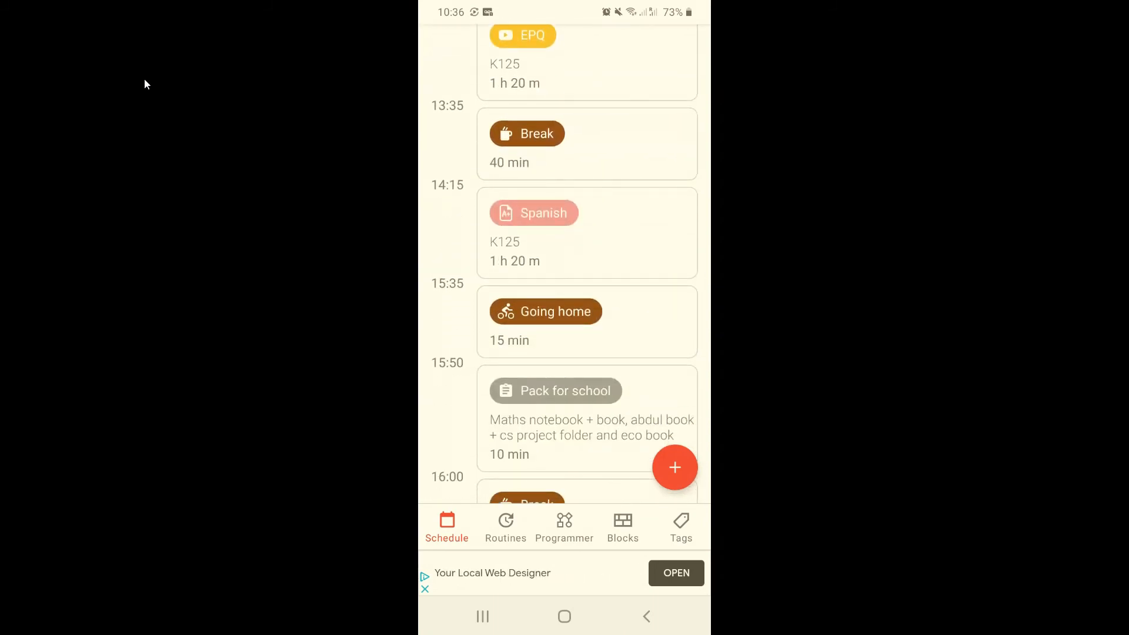
{"action": "scroll", "scroll_direction": "down", "scroll_amount": 3}
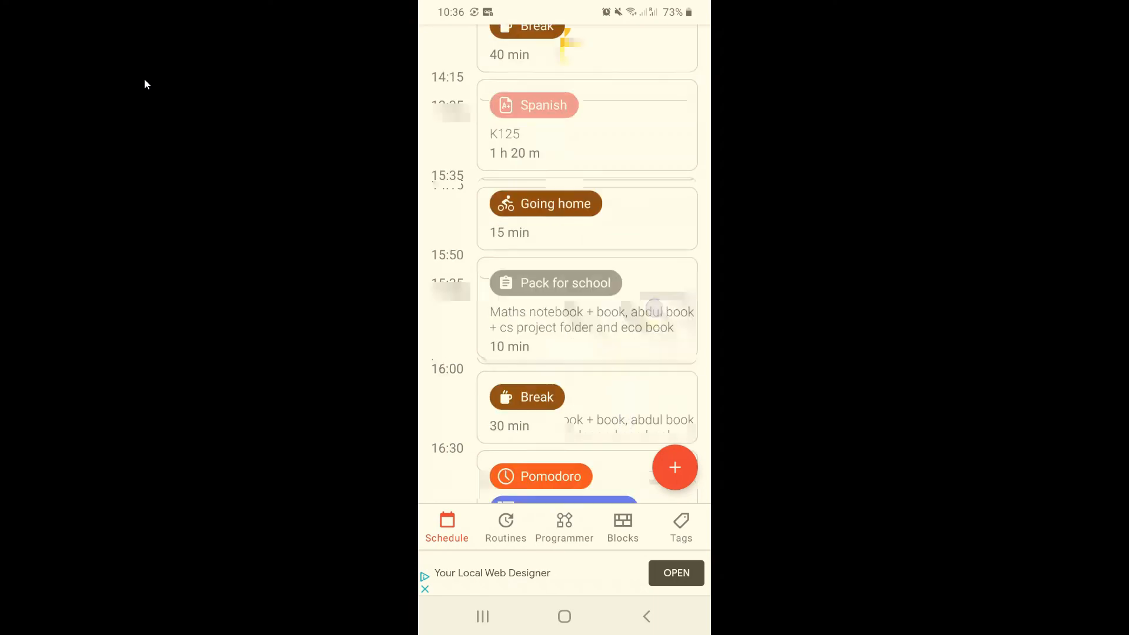
{"action": "scroll", "scroll_direction": "down", "scroll_amount": 3}
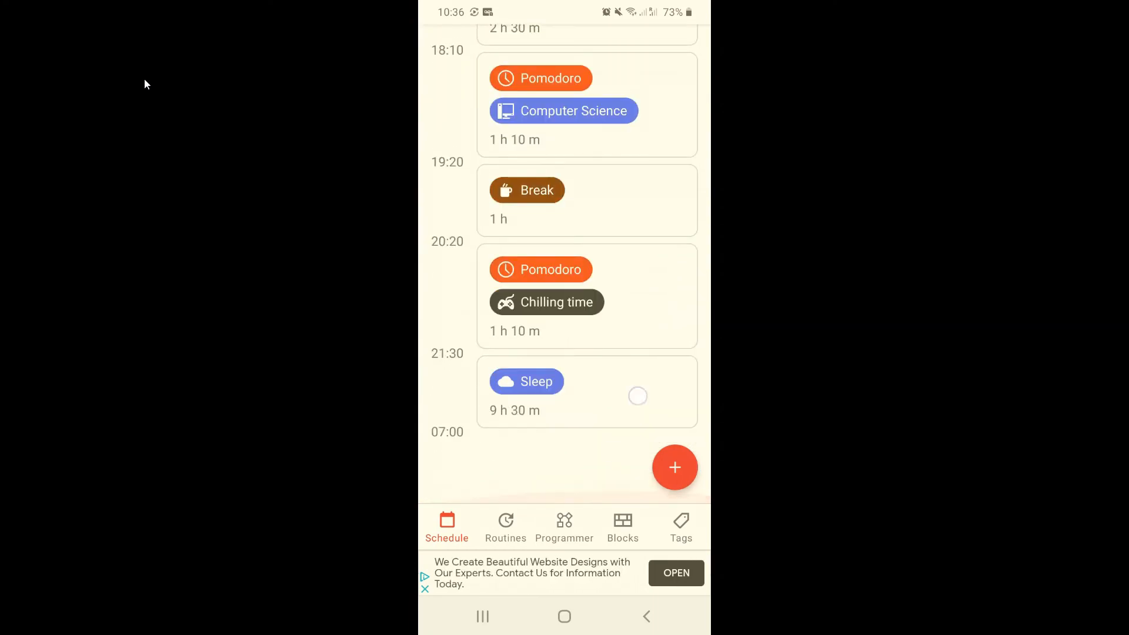
{"action": "scroll", "scroll_direction": "down", "scroll_amount": 3}
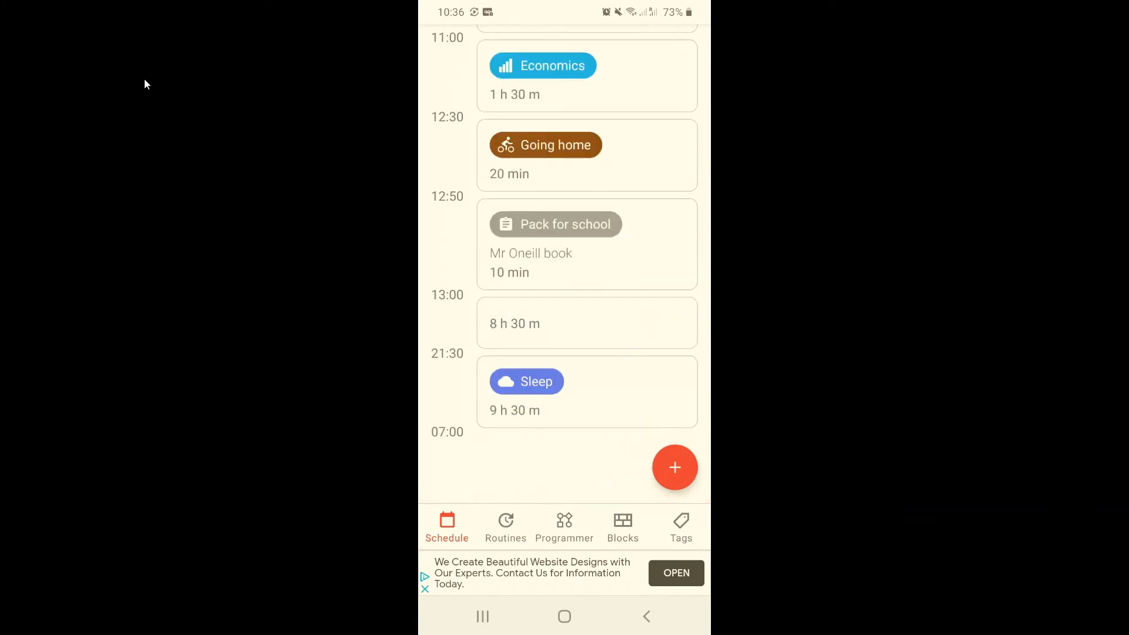
{"action": "left_click", "coordinate": [675, 573]}
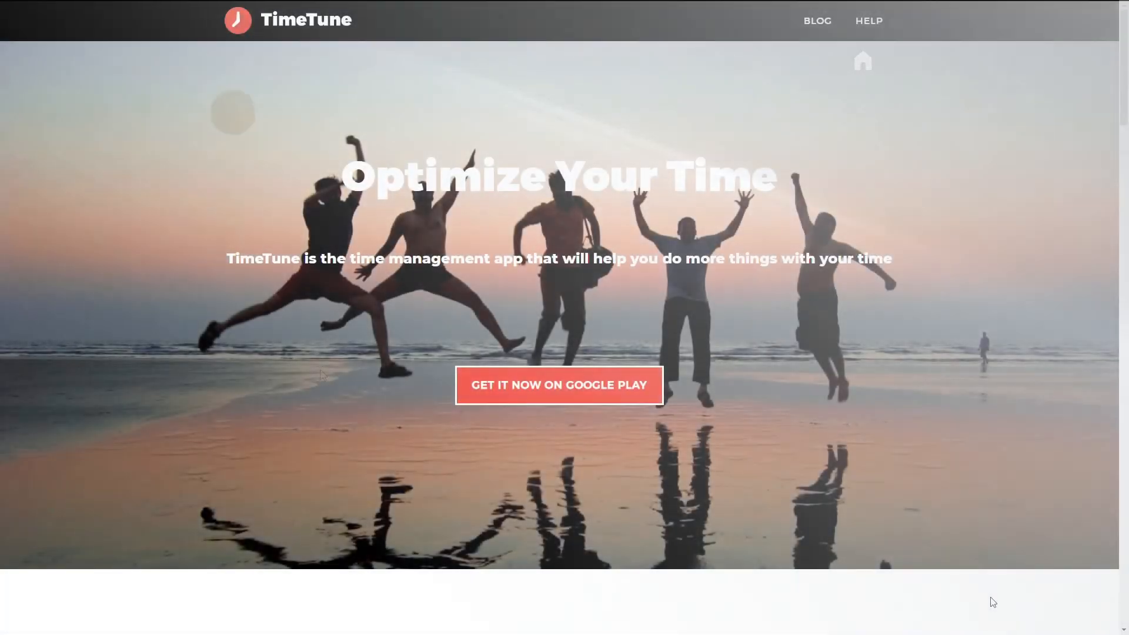